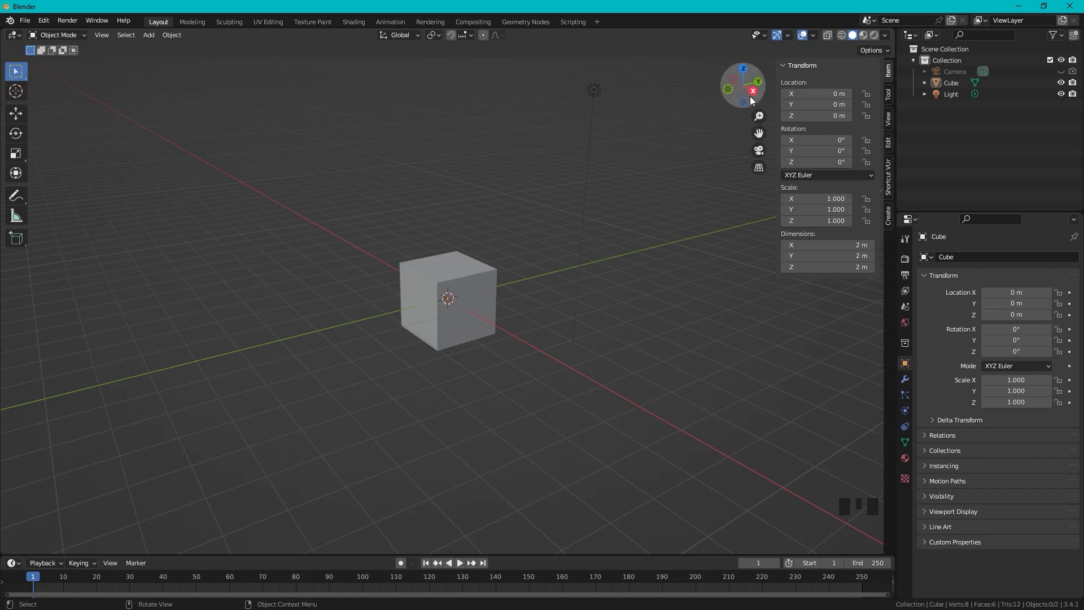
pyautogui.moveTo(754, 91)
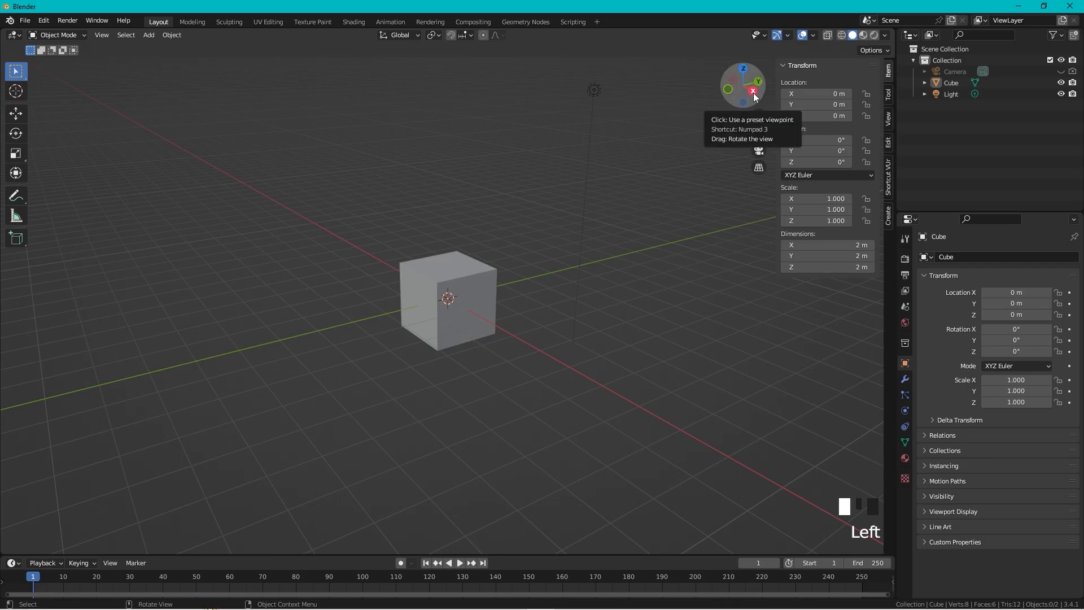
# Zoom into the side view and delete the default cube
pyautogui.scroll(3)
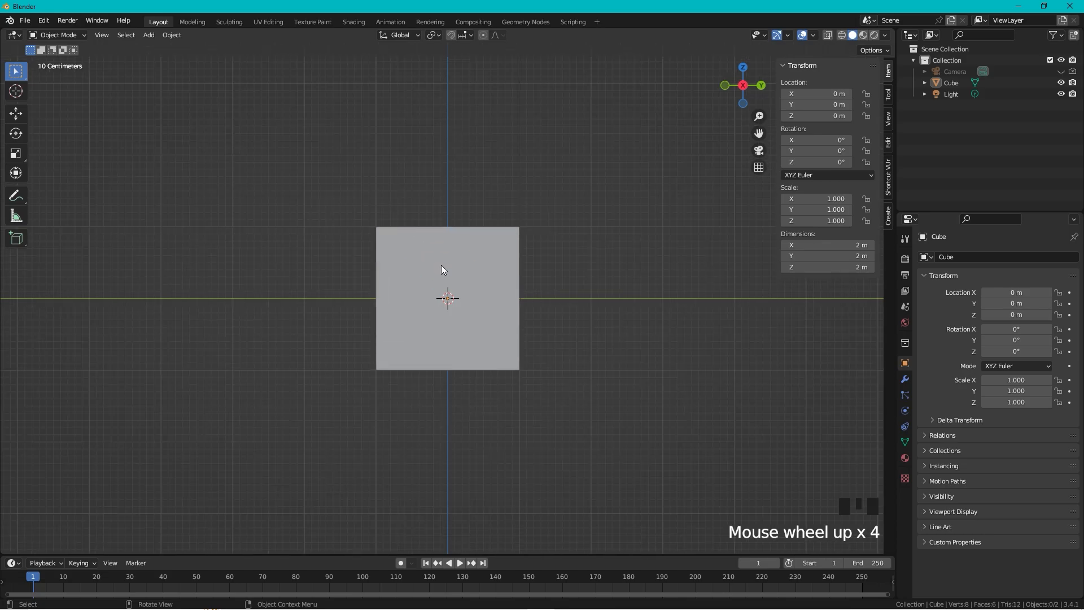
pyautogui.press('Delete')
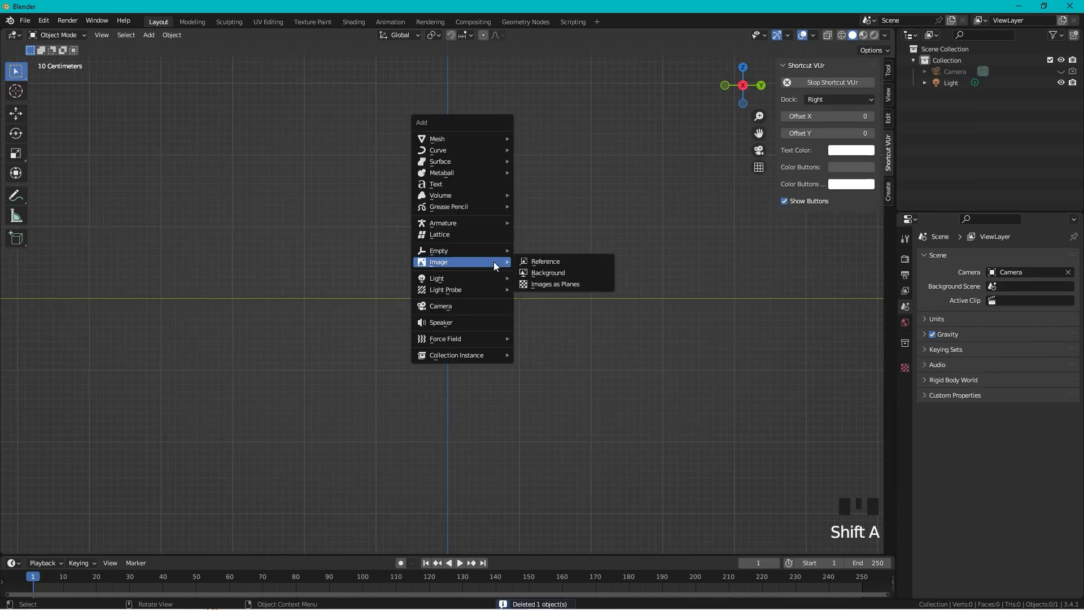
# Load the Mazda MX-5 RF blueprint PNG as a reference image empty
pyautogui.click(546, 261)
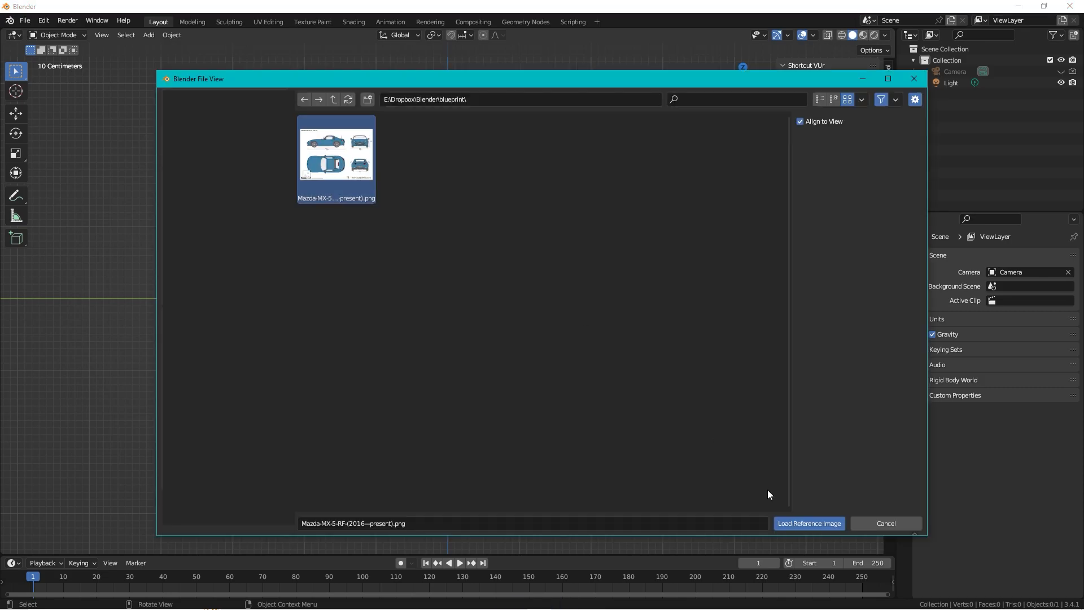
pyautogui.click(807, 523)
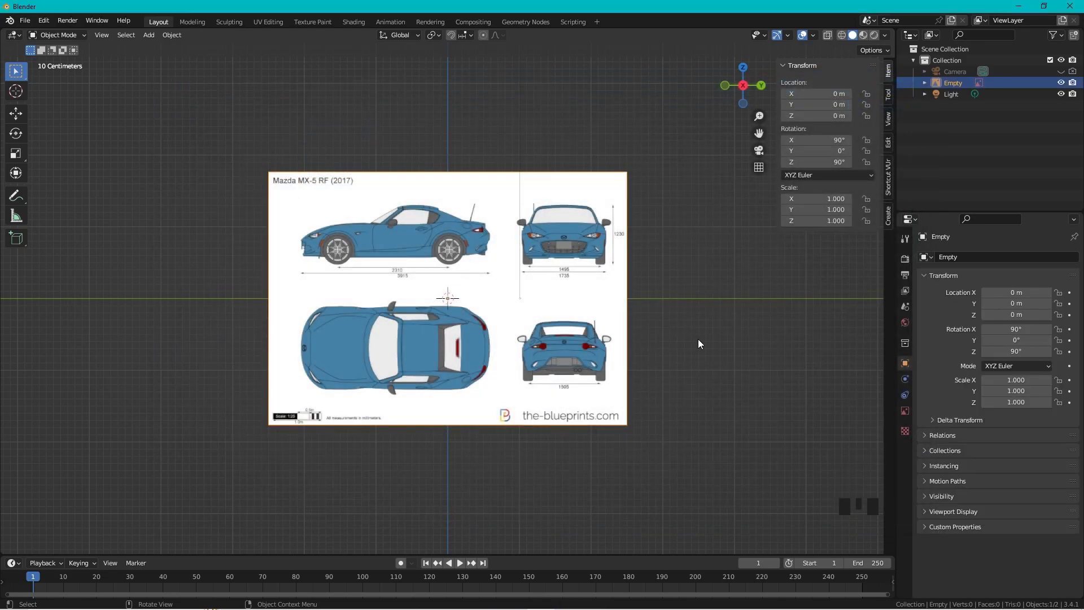
pyautogui.moveTo(505, 279)
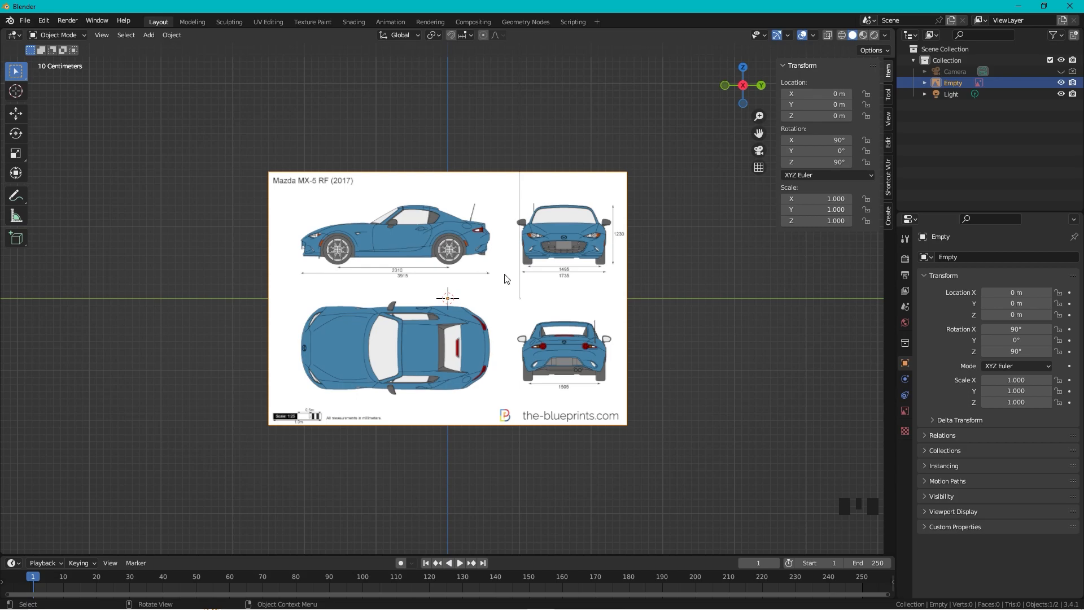
pyautogui.moveTo(667, 331)
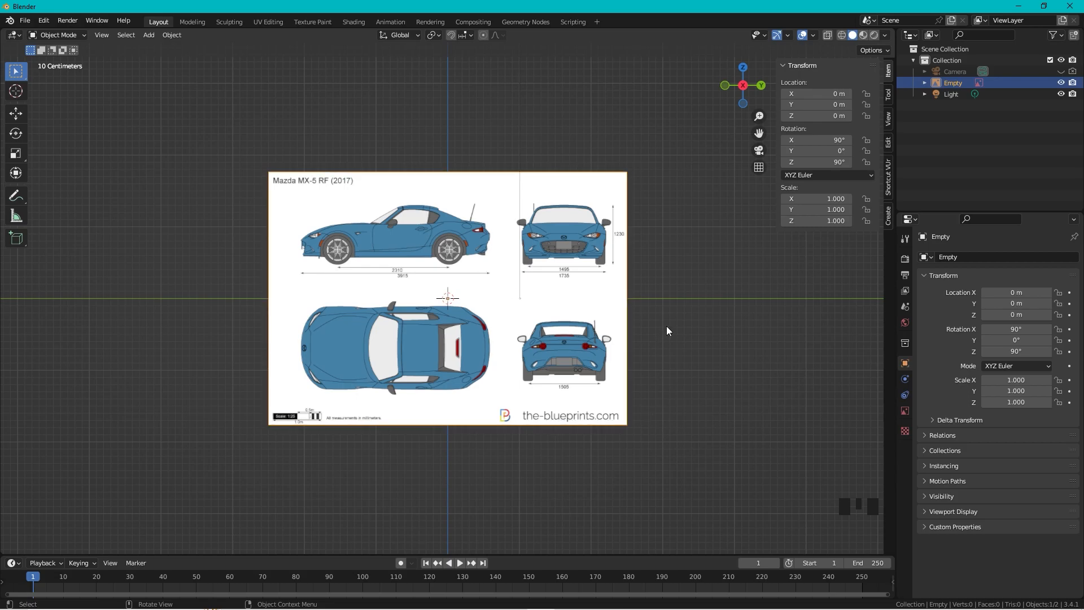
pyautogui.scroll(3)
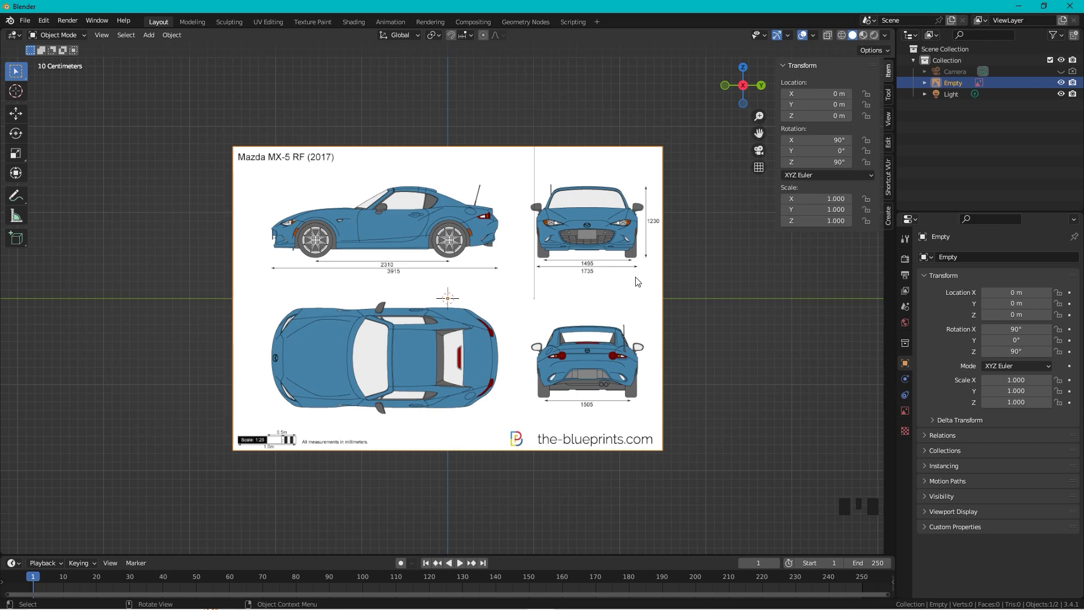
pyautogui.moveTo(541, 264)
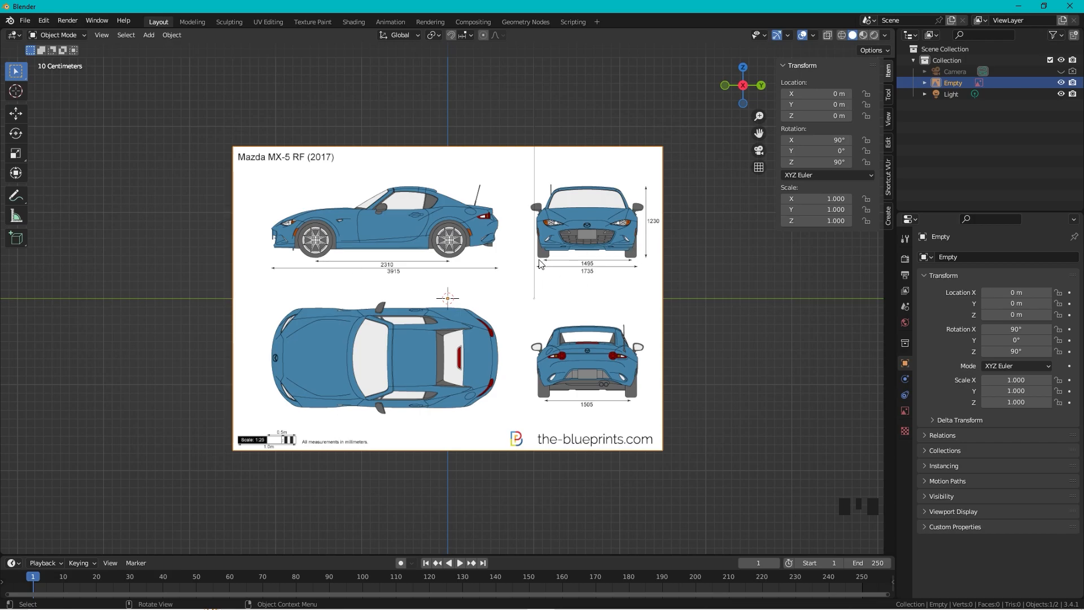
# Add a cube and size it to X 1.74 m, Y 3.91 m, Z 1.23 m as the car's bounding box
pyautogui.press('shift+a')
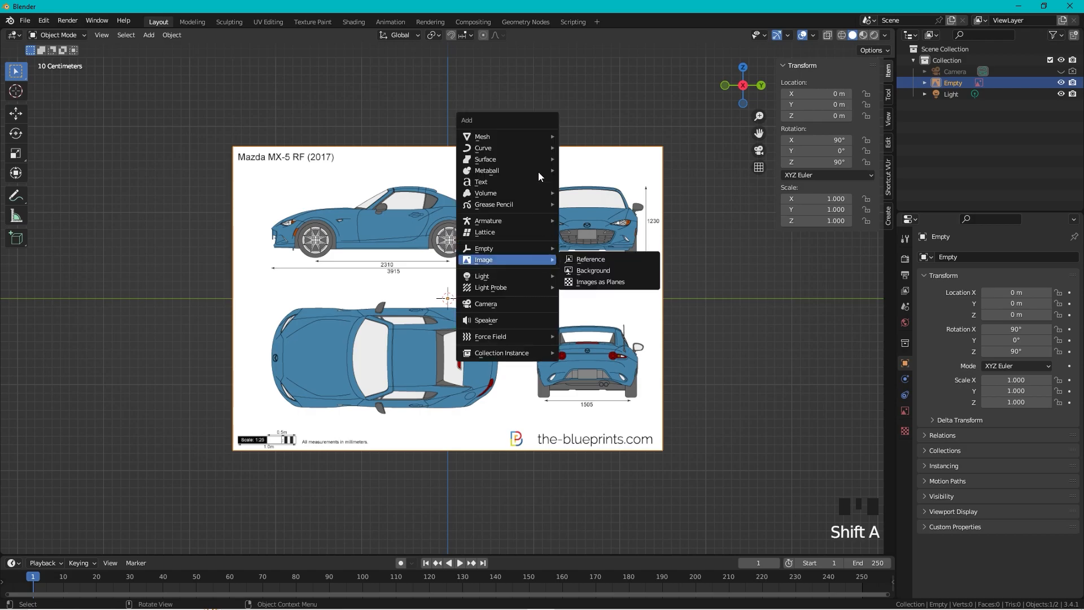
pyautogui.click(482, 136)
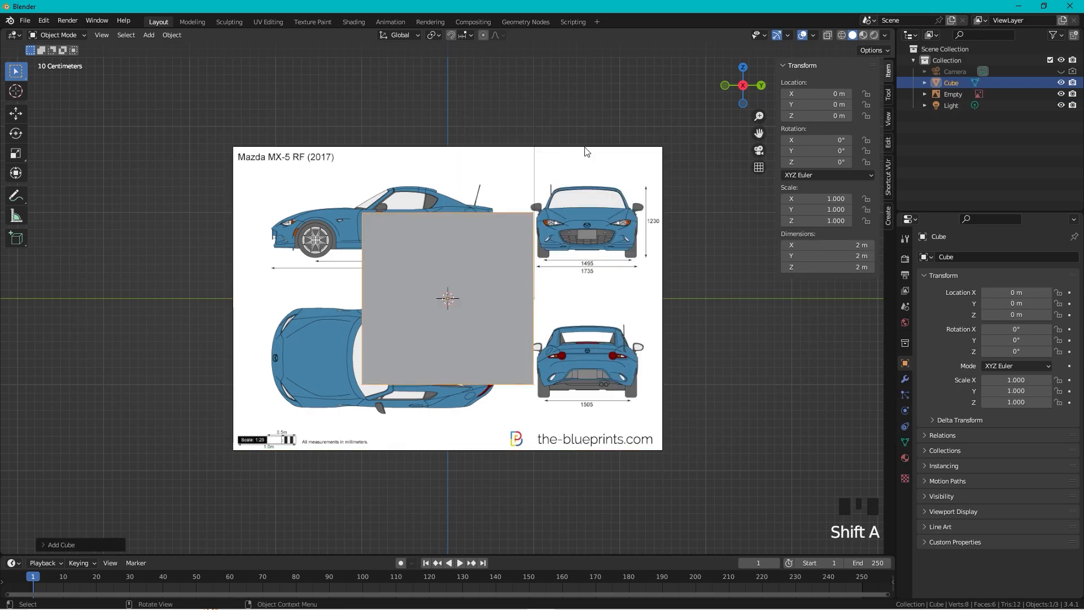
pyautogui.moveTo(535, 260)
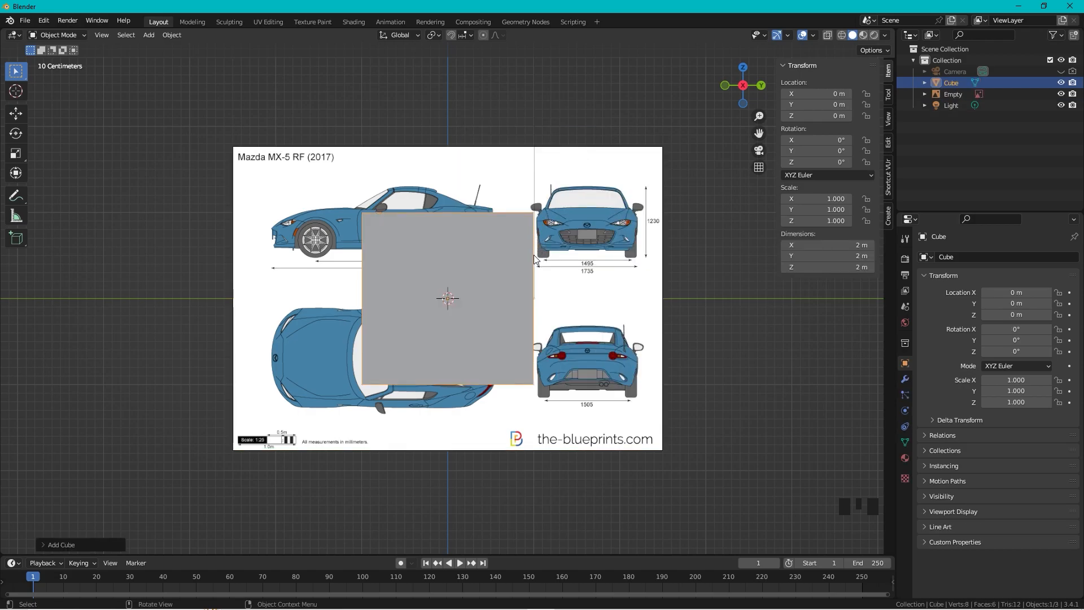
pyautogui.moveTo(599, 277)
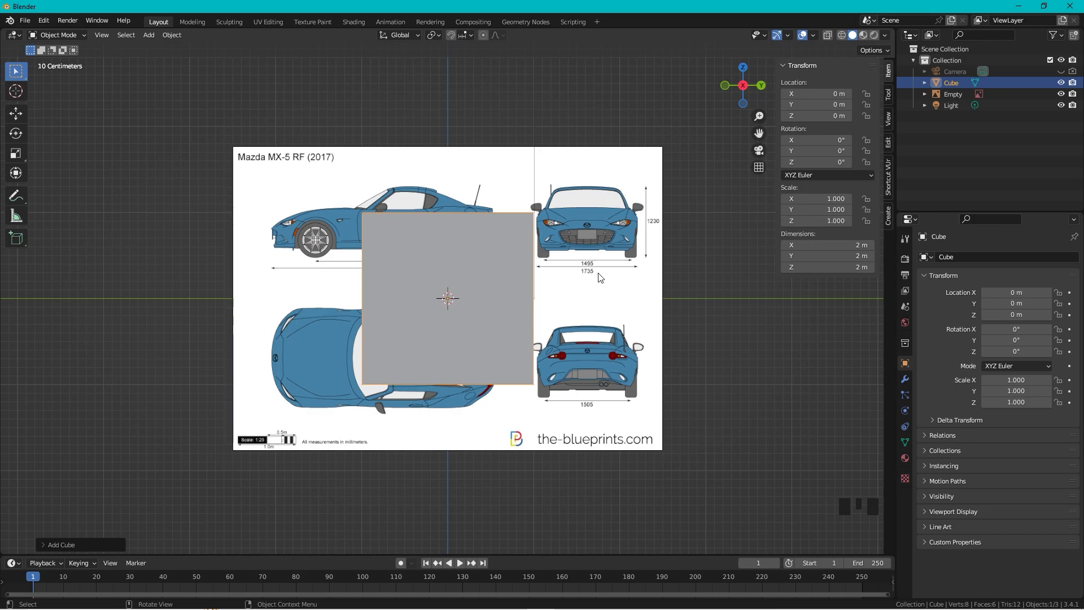
pyautogui.moveTo(541, 281)
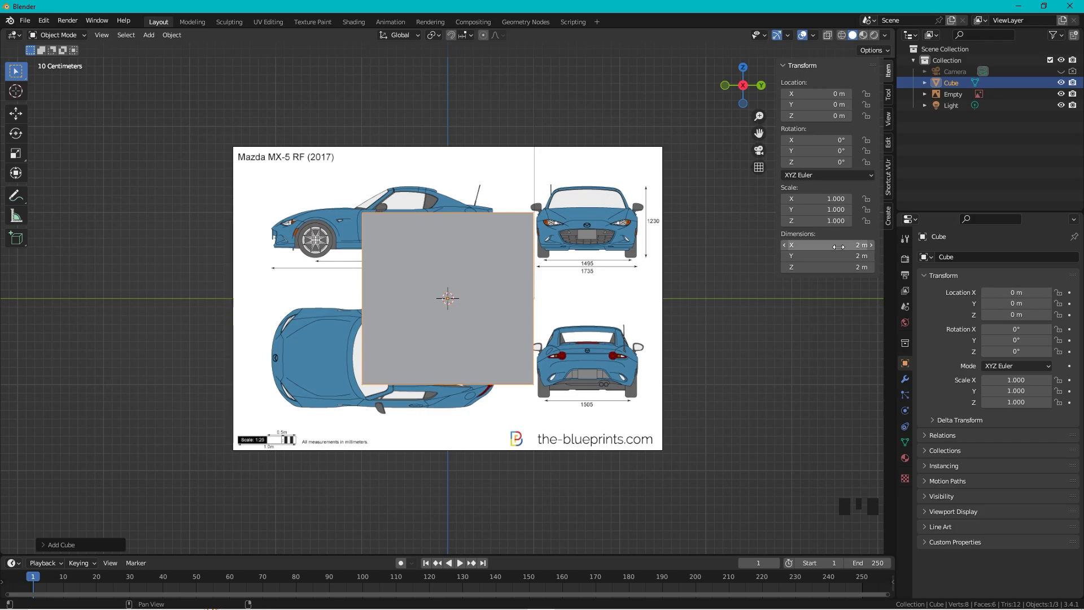
pyautogui.click(827, 245)
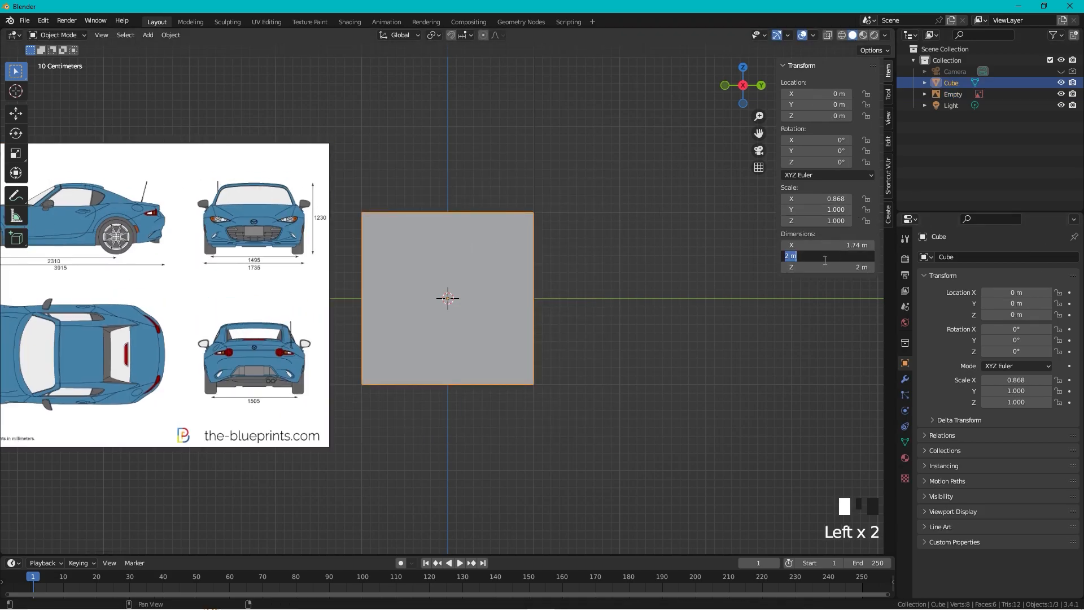
pyautogui.write('3.91')
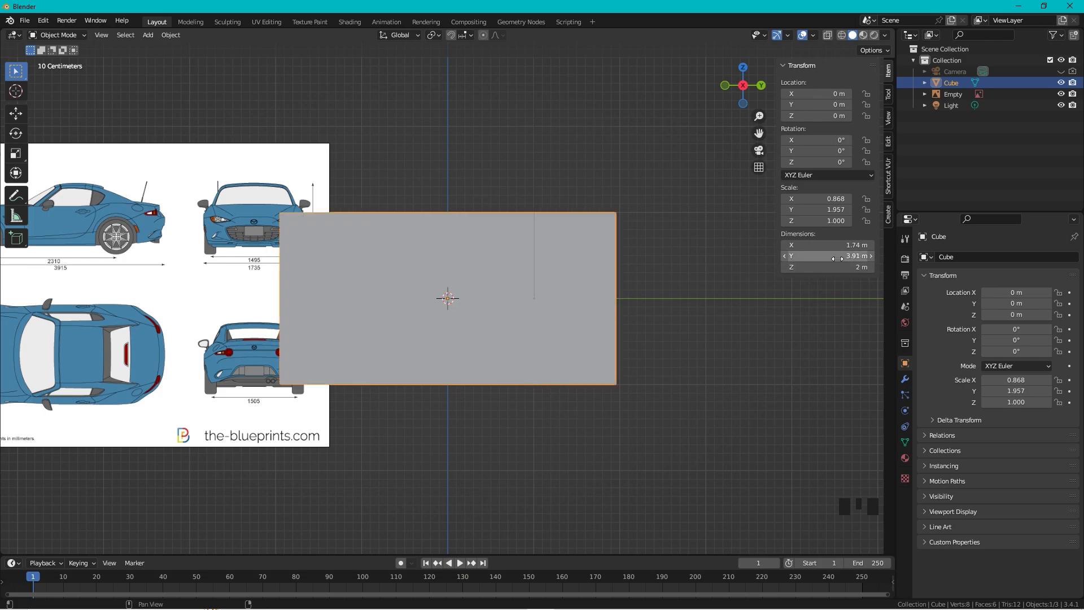
pyautogui.doubleClick(828, 266)
pyautogui.write('1.23')
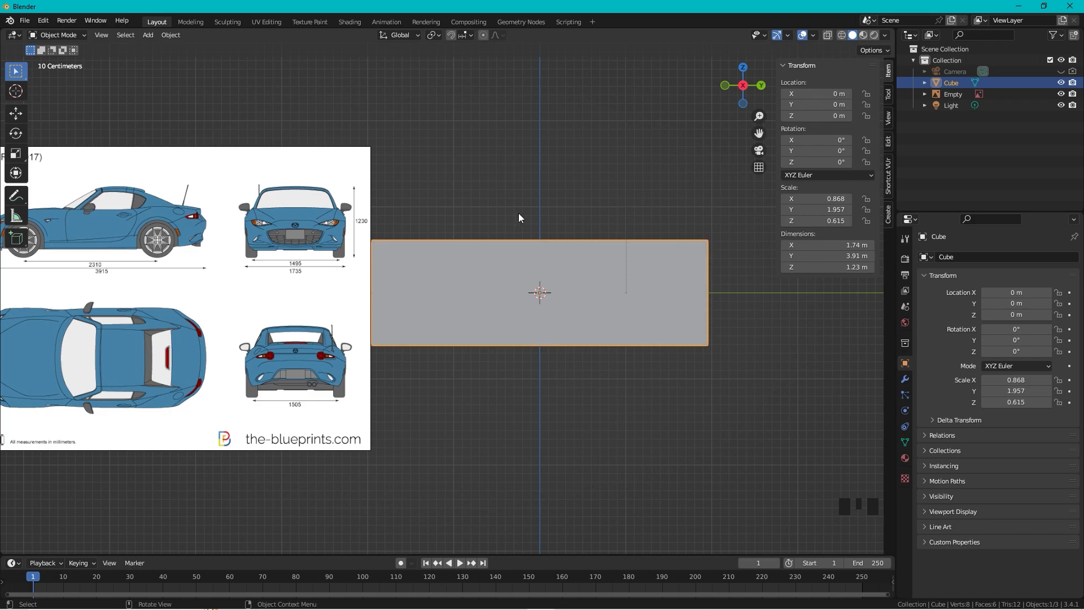
pyautogui.moveTo(645, 258)
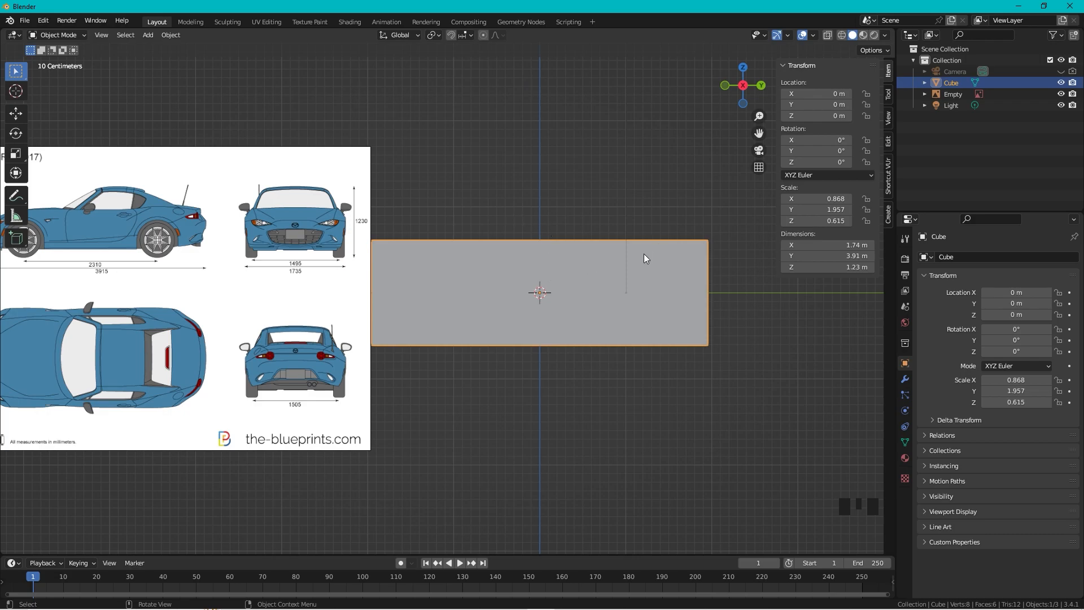
# Make the Empty selectable and move it so the side-view car lines up with the cube
pyautogui.click(1064, 35)
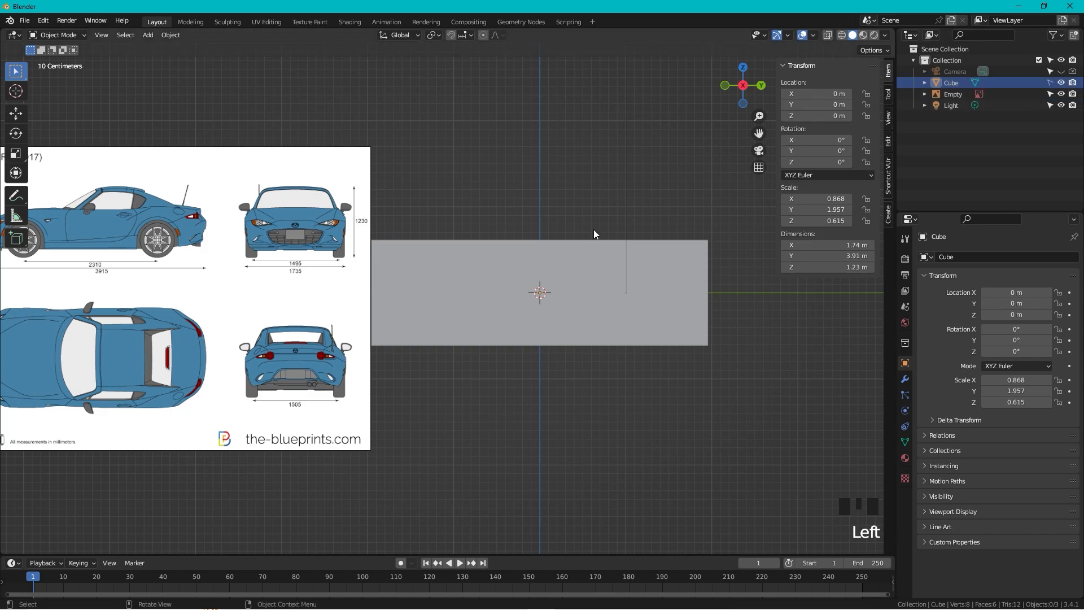
pyautogui.click(952, 94)
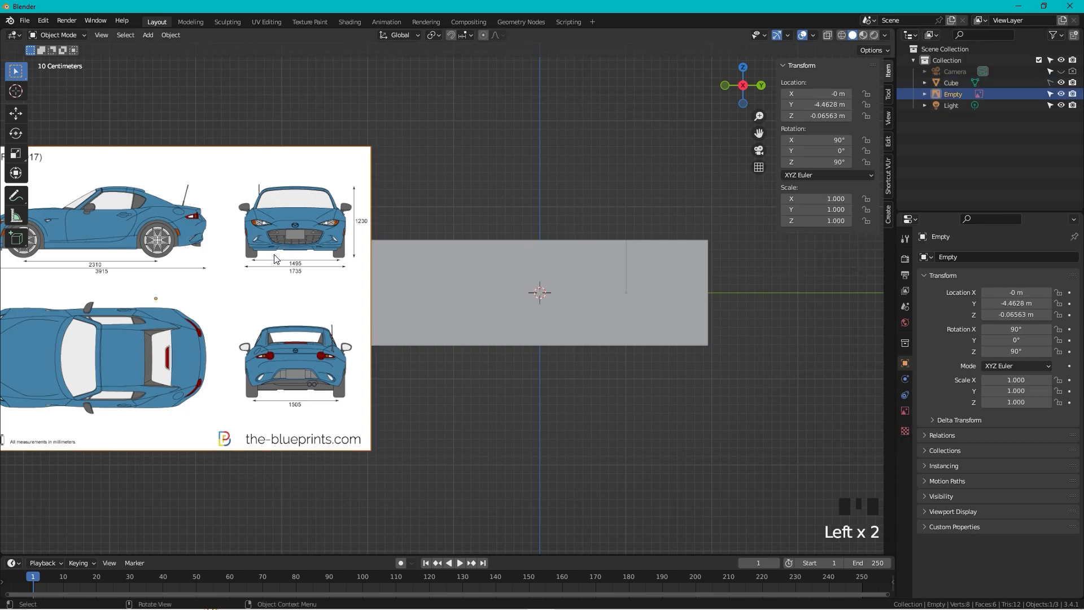
pyautogui.press('g')
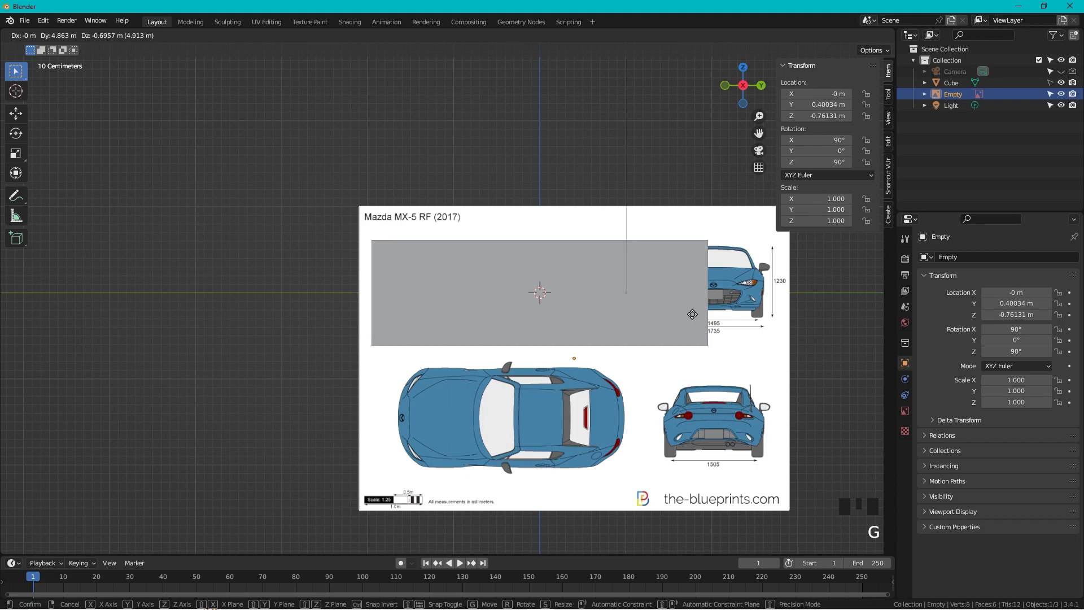
pyautogui.click(670, 288)
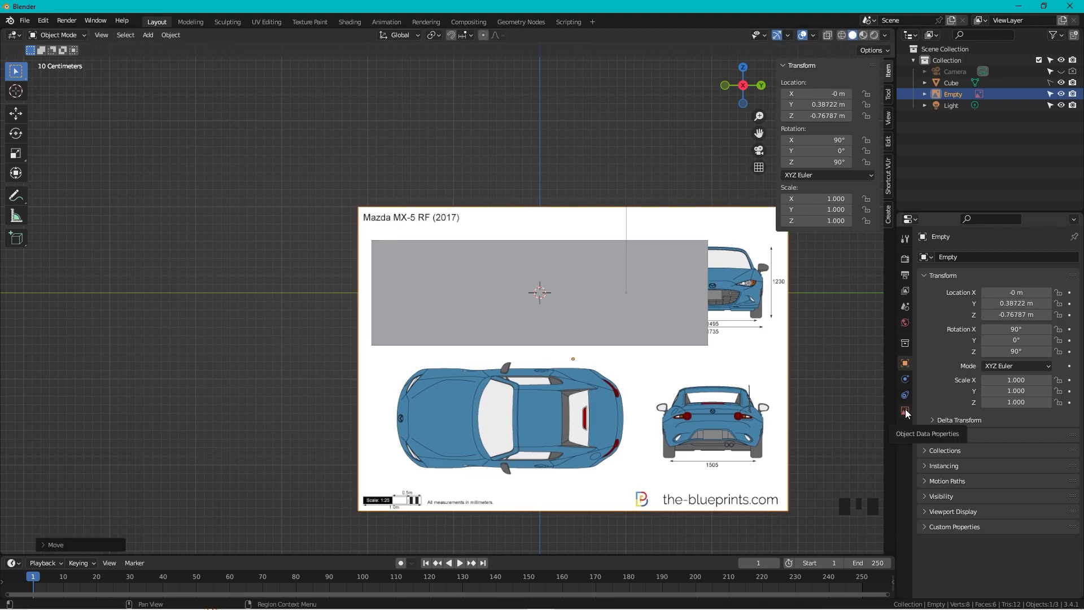
# Set the blueprint's Depth to Front and disable Show In Perspective
pyautogui.click(904, 411)
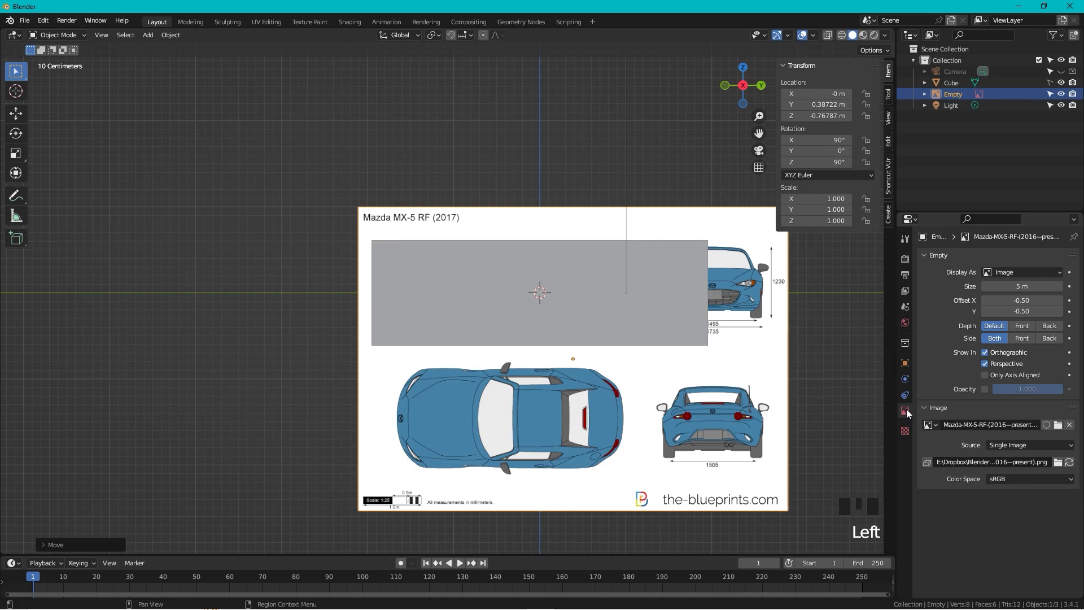
pyautogui.click(1023, 326)
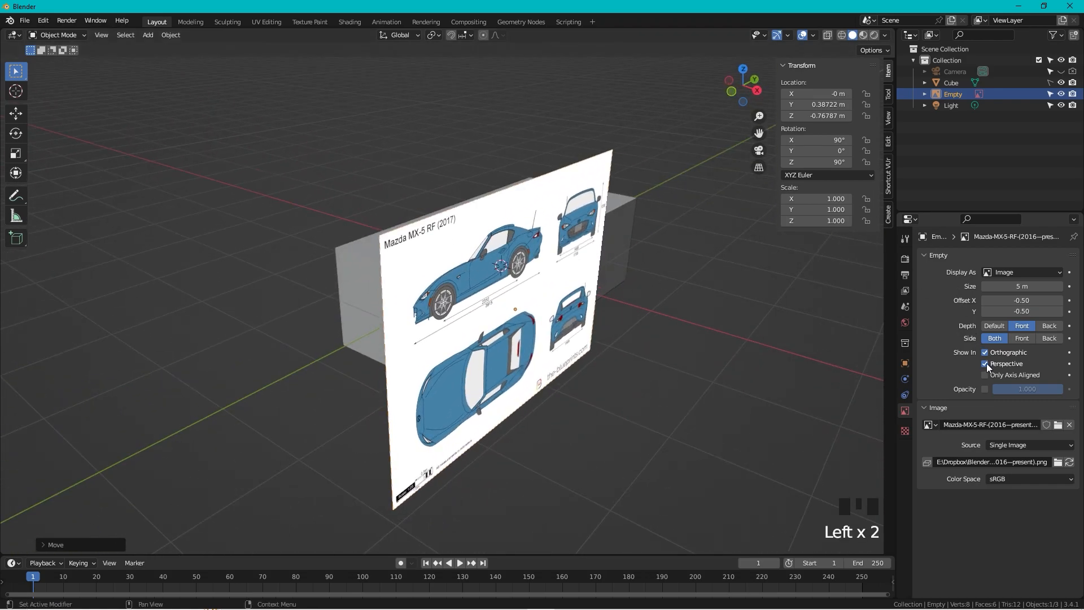
pyautogui.click(985, 364)
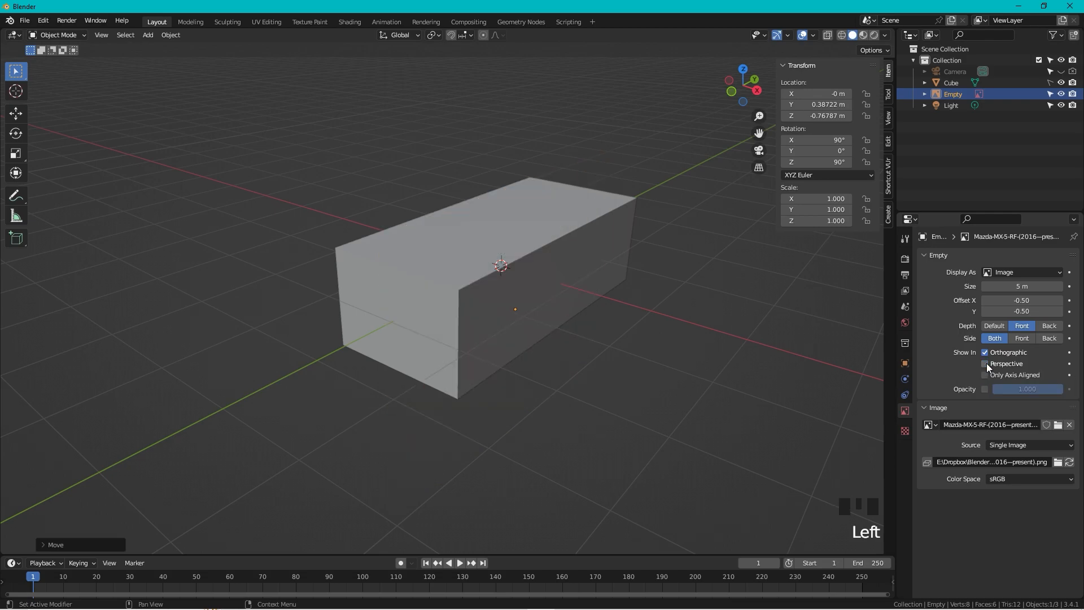
pyautogui.click(760, 85)
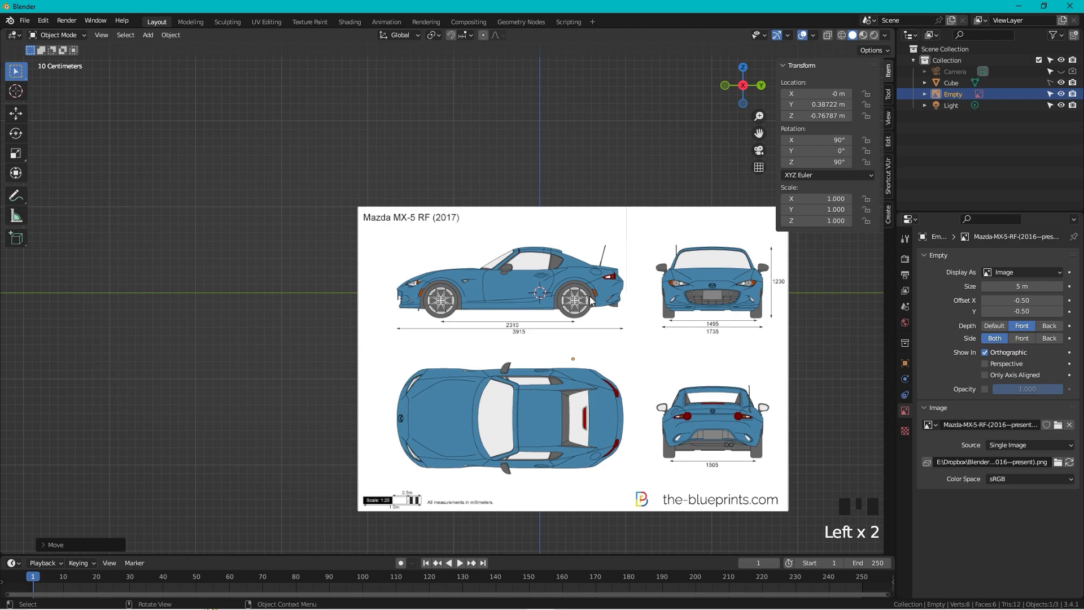
pyautogui.moveTo(698, 292)
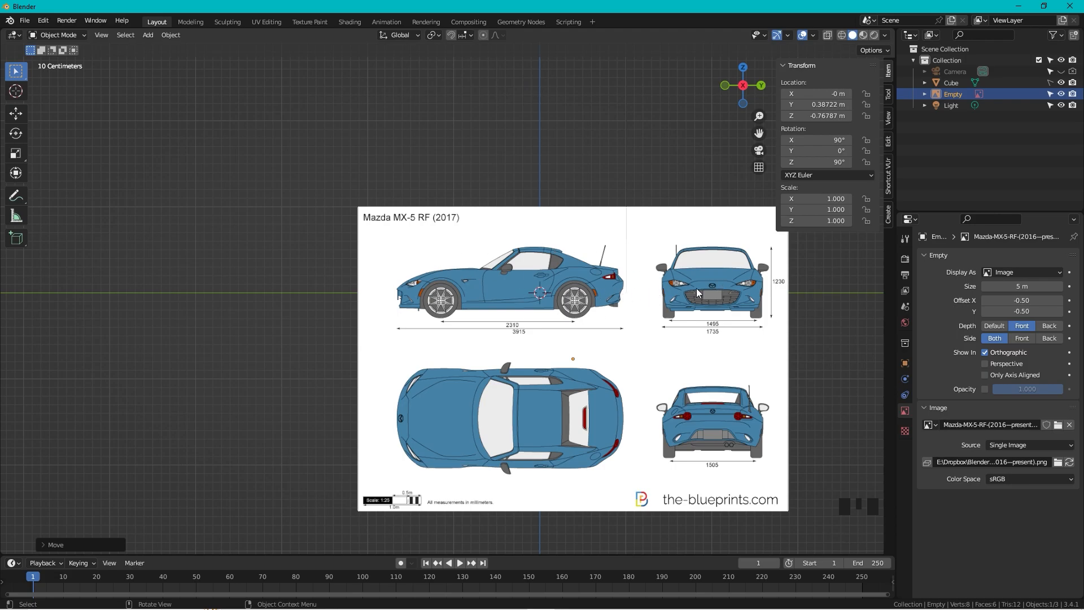
pyautogui.moveTo(1036, 356)
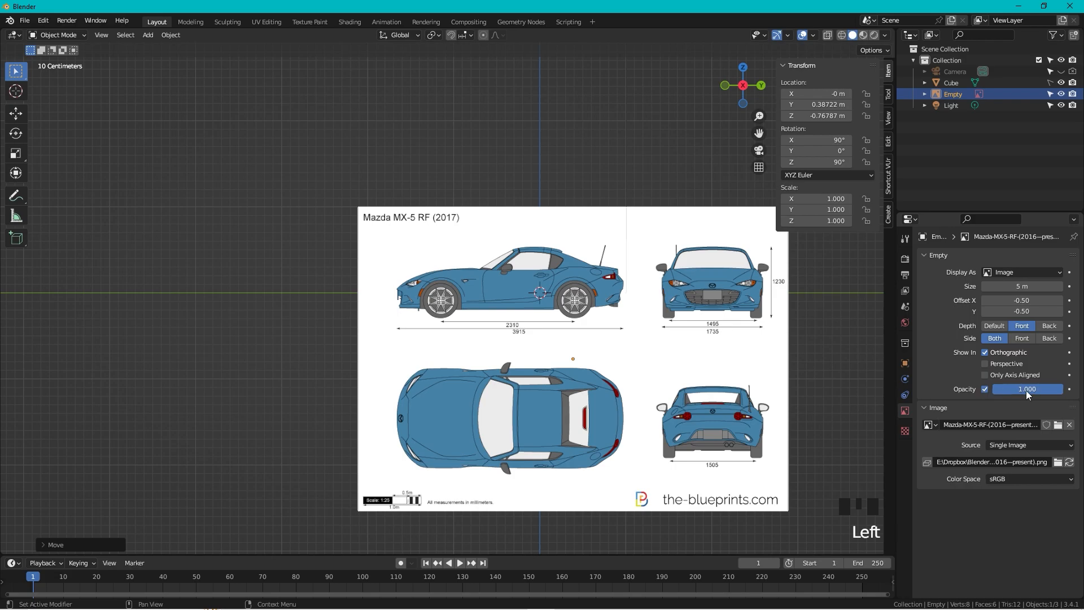
# Enable the blueprint's opacity at 0.400 so the cube shows through
pyautogui.click(1026, 389)
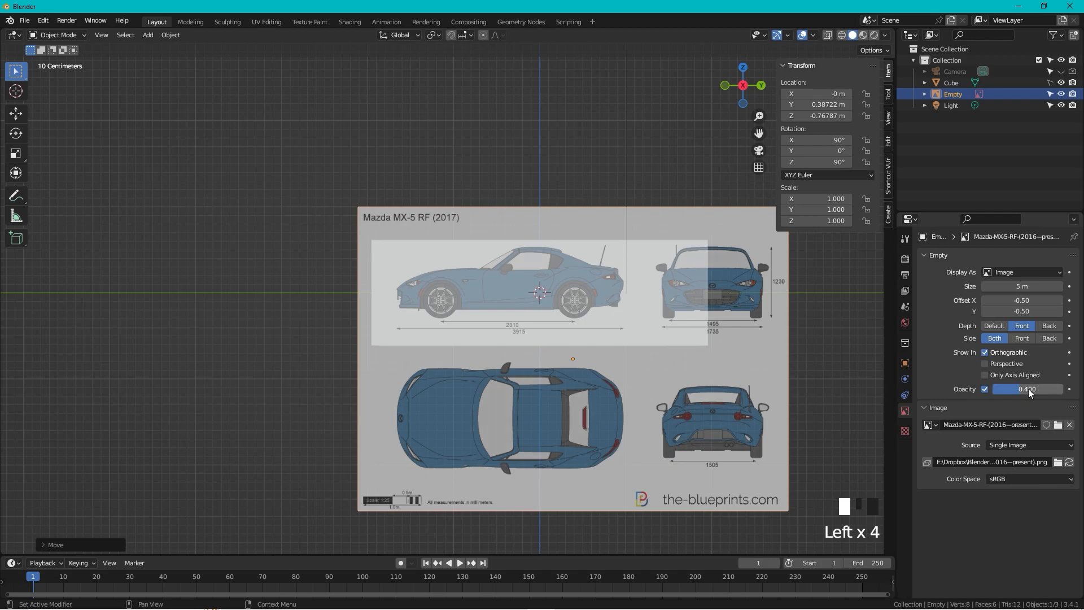
pyautogui.scroll(3)
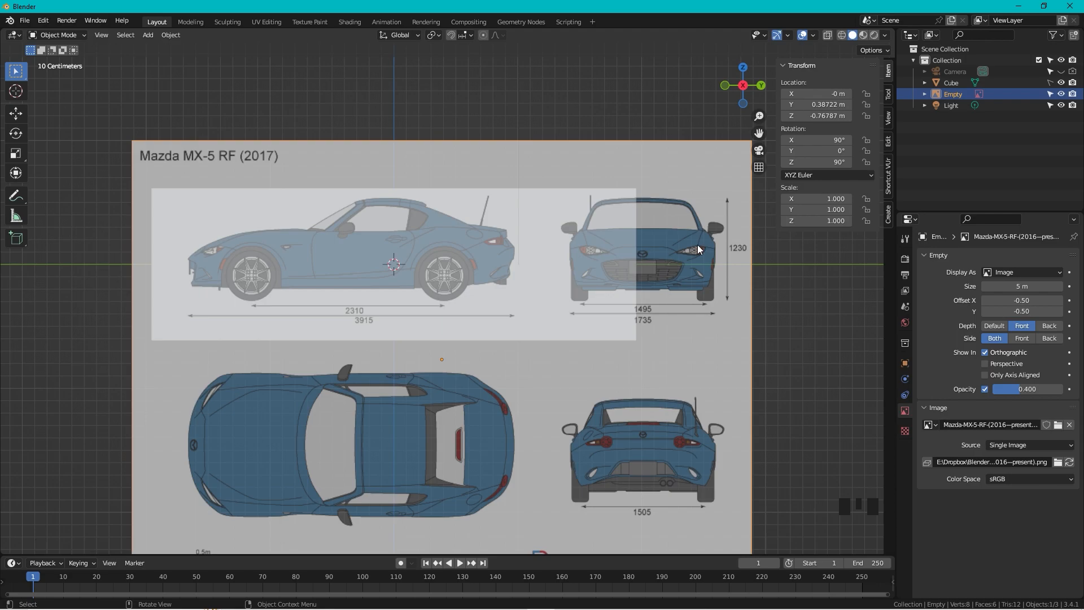
pyautogui.moveTo(708, 272)
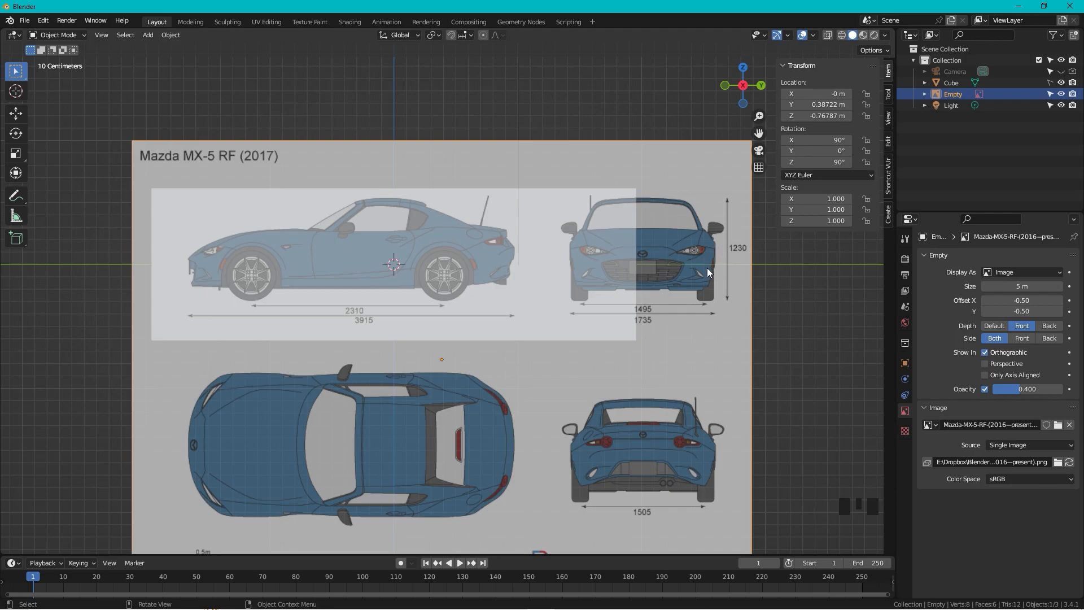
pyautogui.moveTo(427, 260)
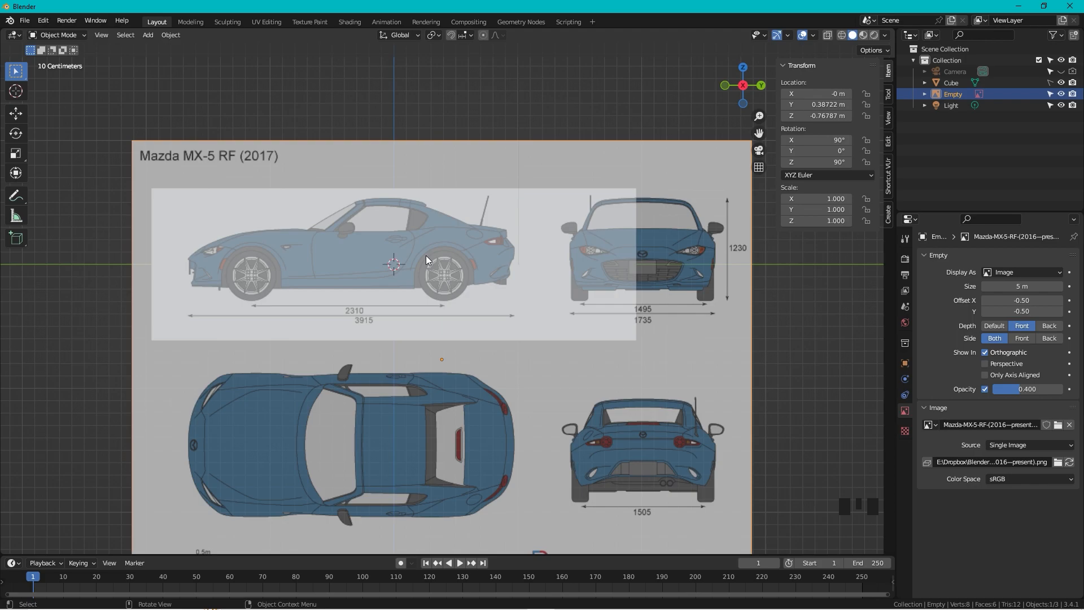
# Scale the blueprint empty to about 1.483 and move it to centre the side view on the origin
pyautogui.press('s')
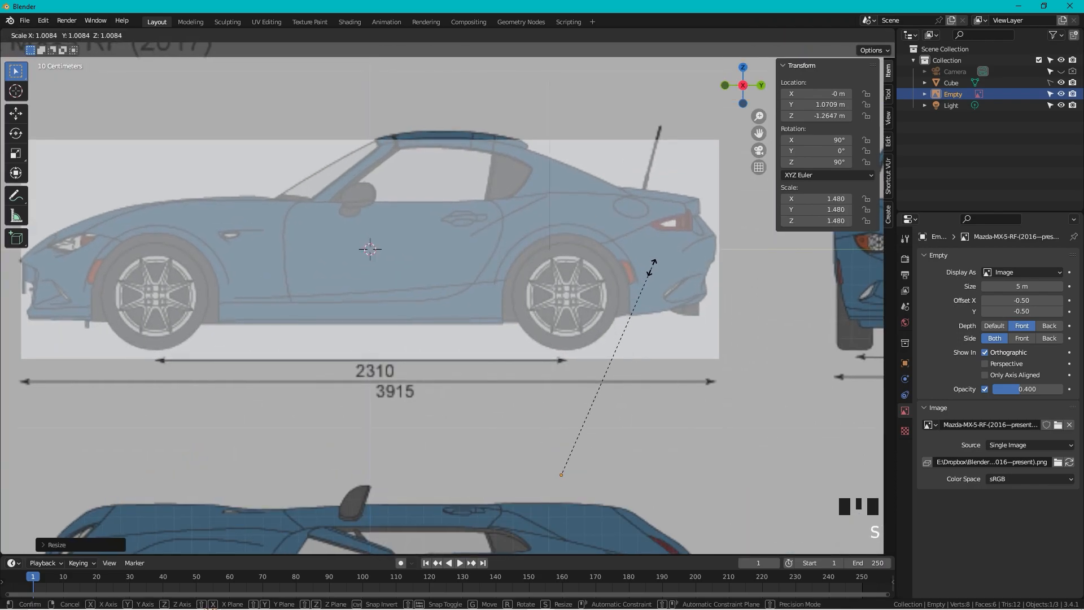
pyautogui.click(654, 272)
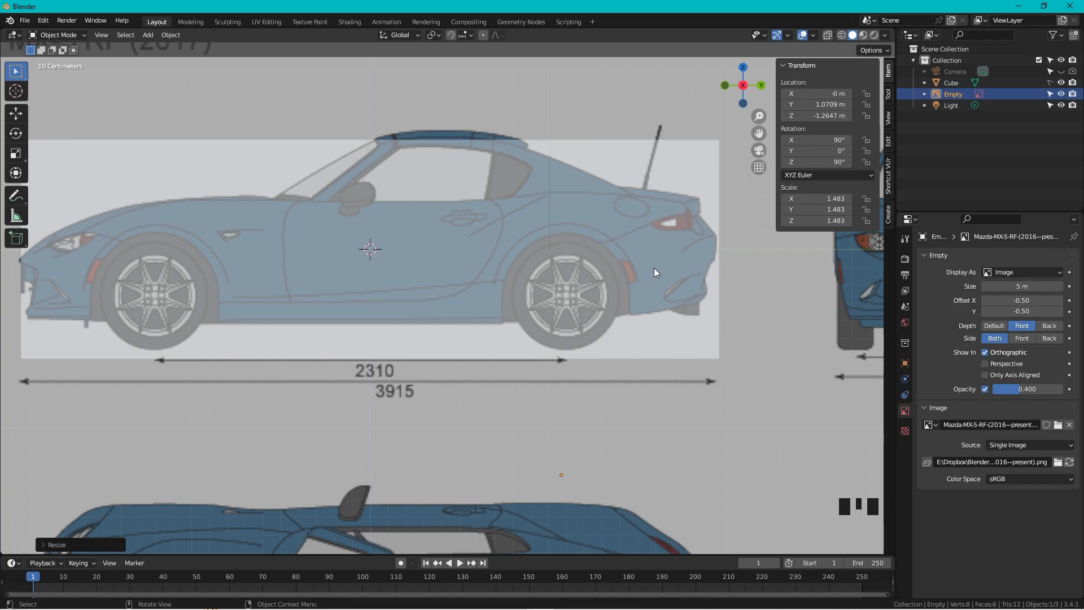
pyautogui.press('g')
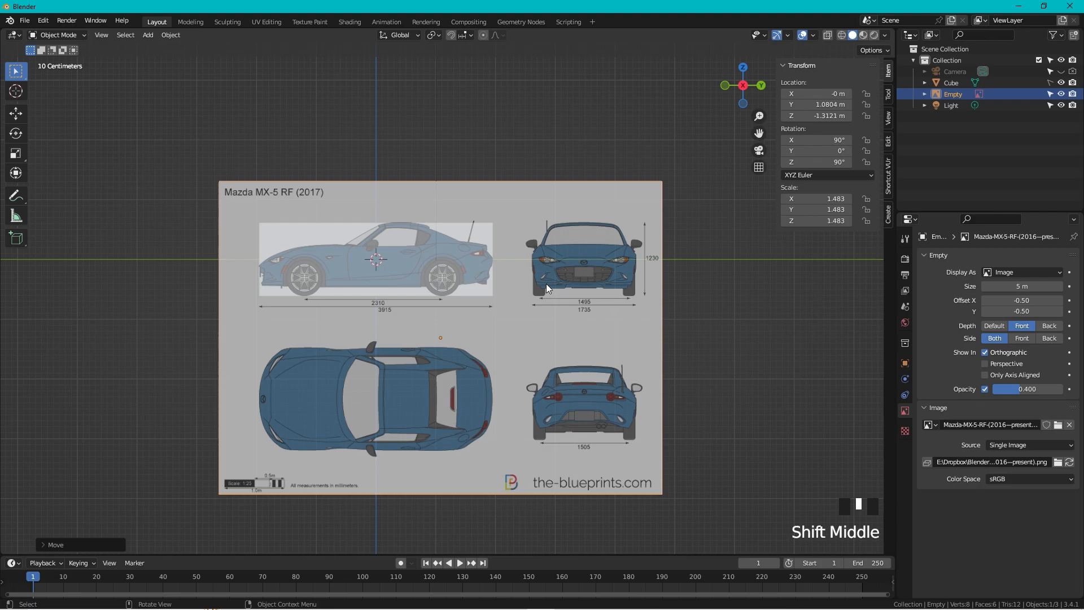
pyautogui.moveTo(544, 325)
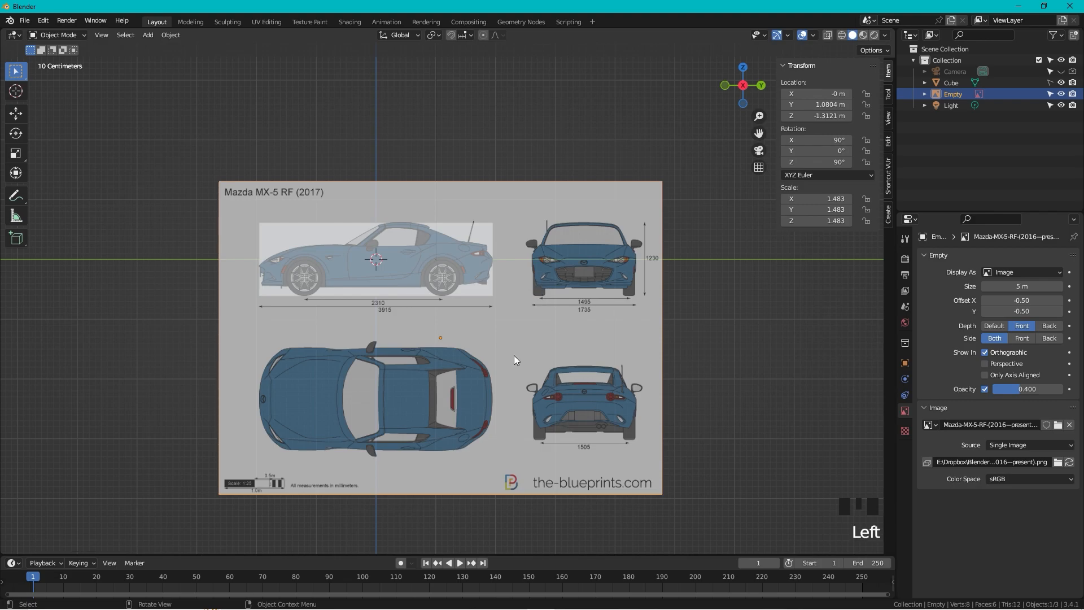
pyautogui.moveTo(540, 360)
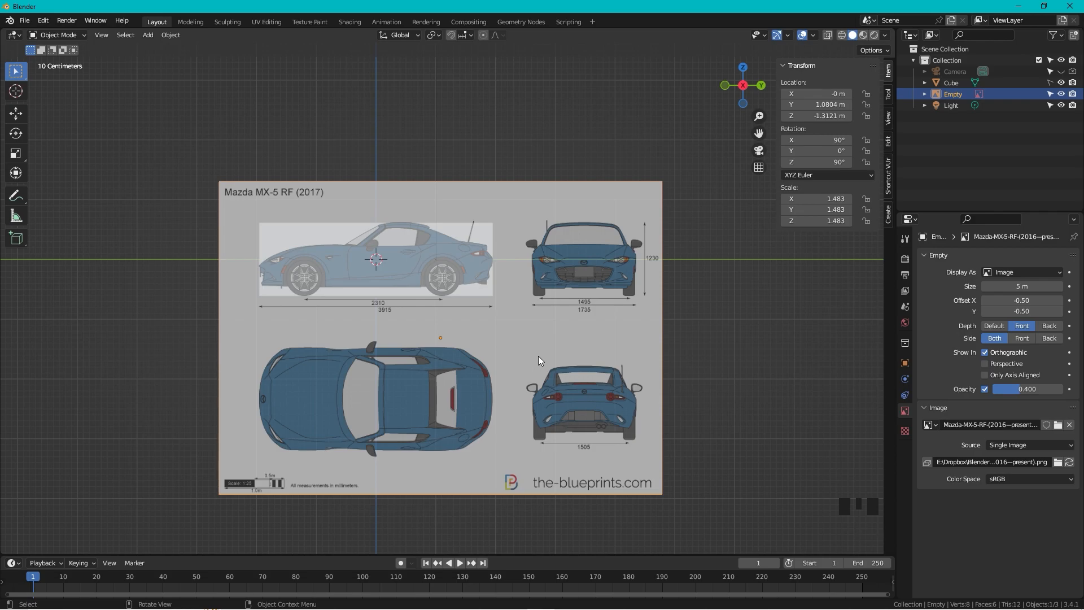
# Duplicate the blueprint, flip it 180° on X and slide it along X to align the top view
pyautogui.press('Shift+D')
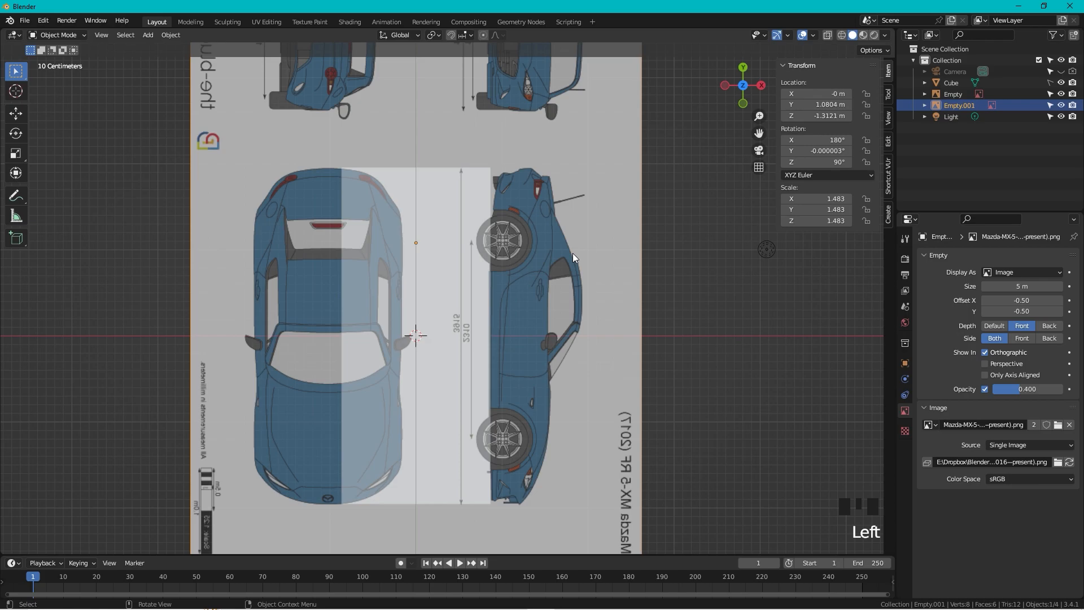
pyautogui.press('g')
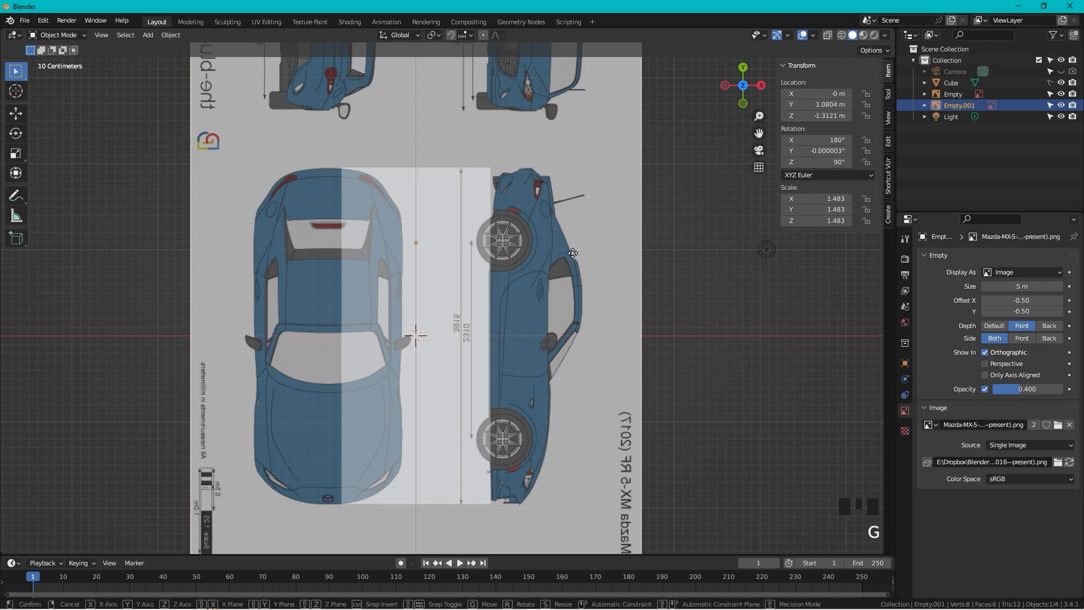
pyautogui.moveTo(649, 257)
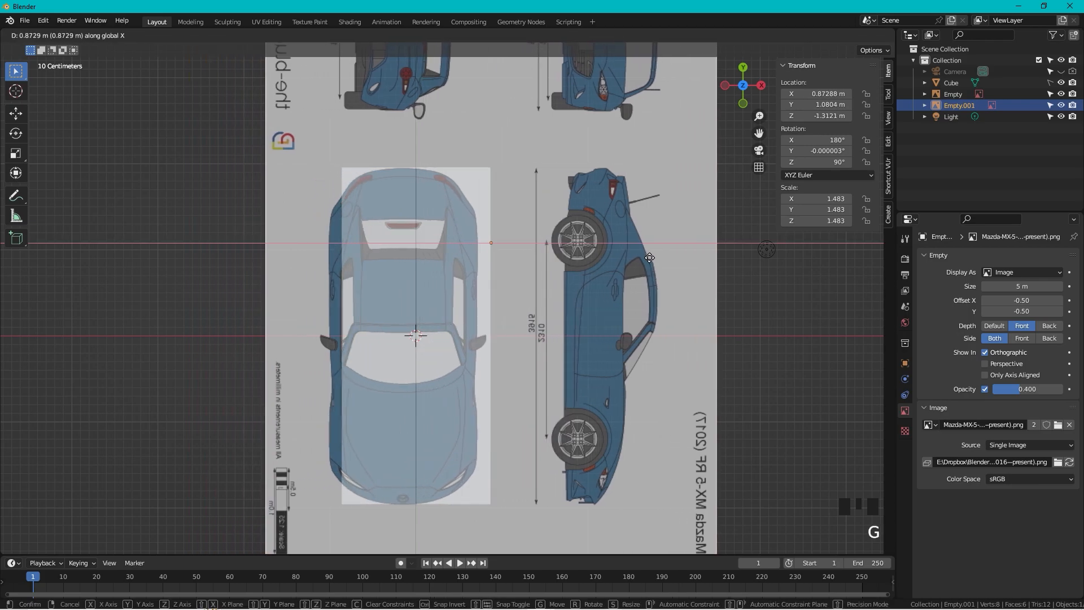
pyautogui.moveTo(659, 260)
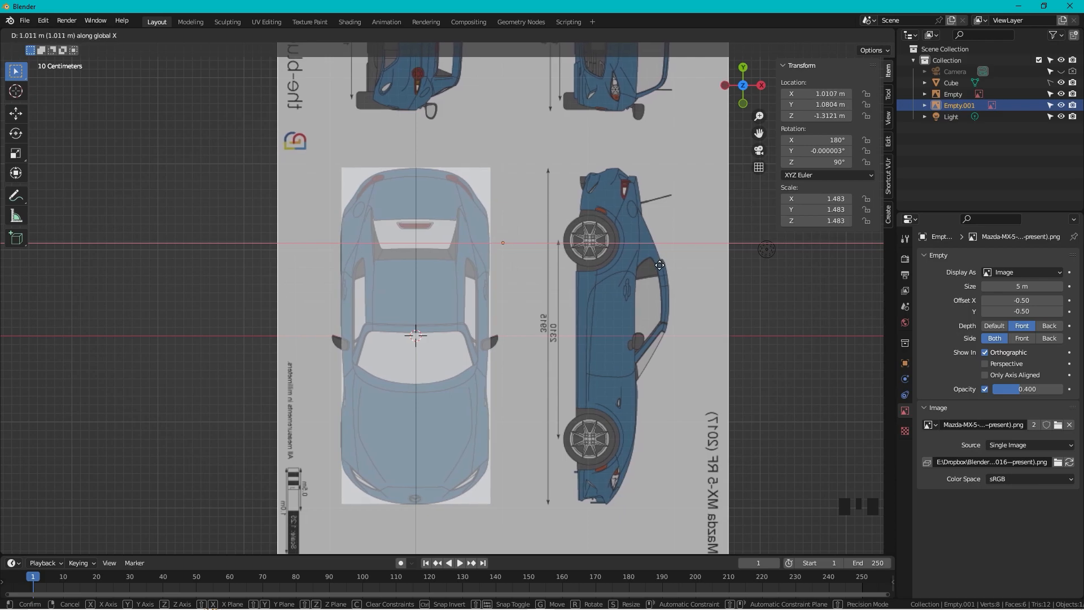
pyautogui.moveTo(658, 264)
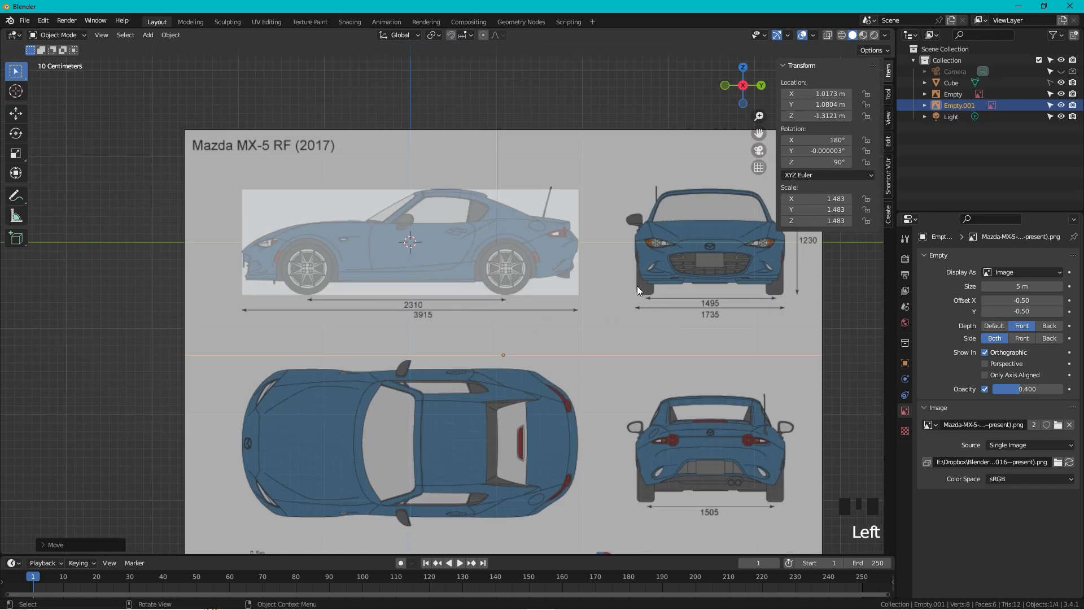
# Duplicate the side-view empty again, rotate it 180° on Z and shift it about 2.40 m to align the front view
pyautogui.click(952, 94)
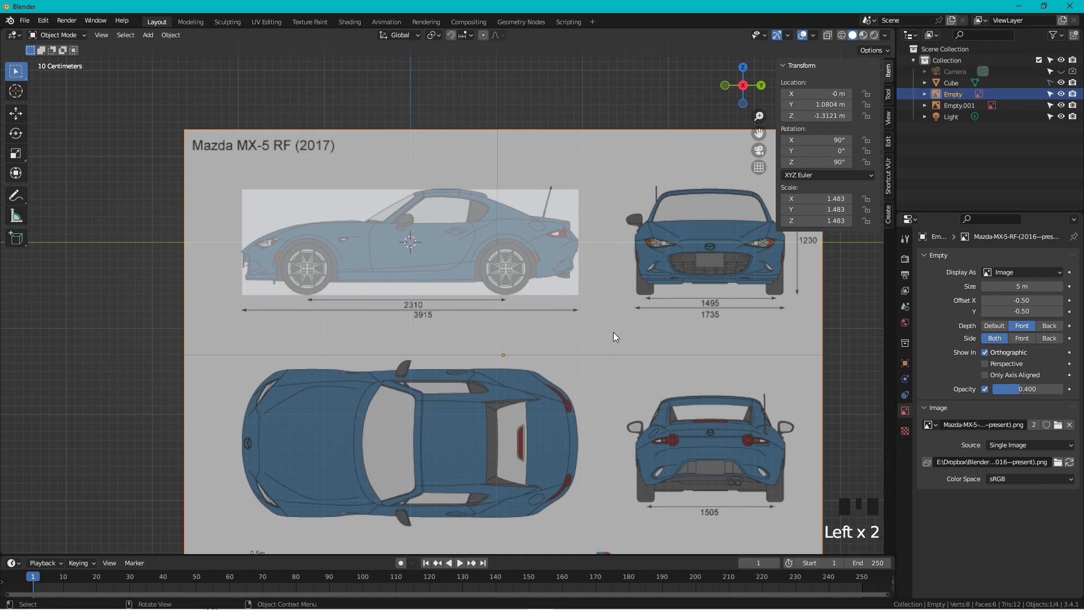
pyautogui.press('shift+d')
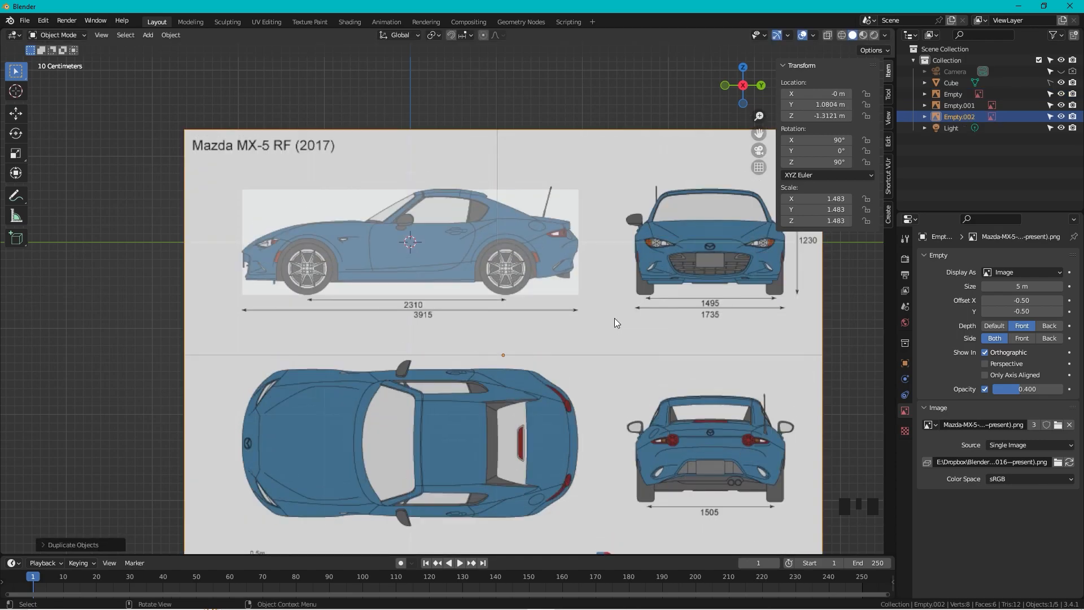
pyautogui.press('r')
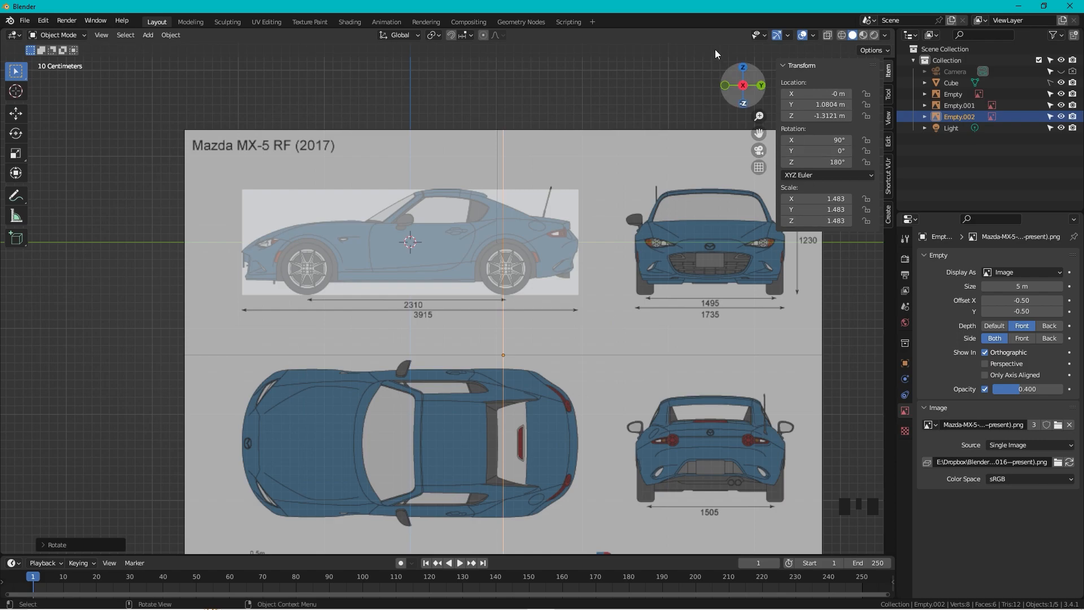
pyautogui.click(726, 85)
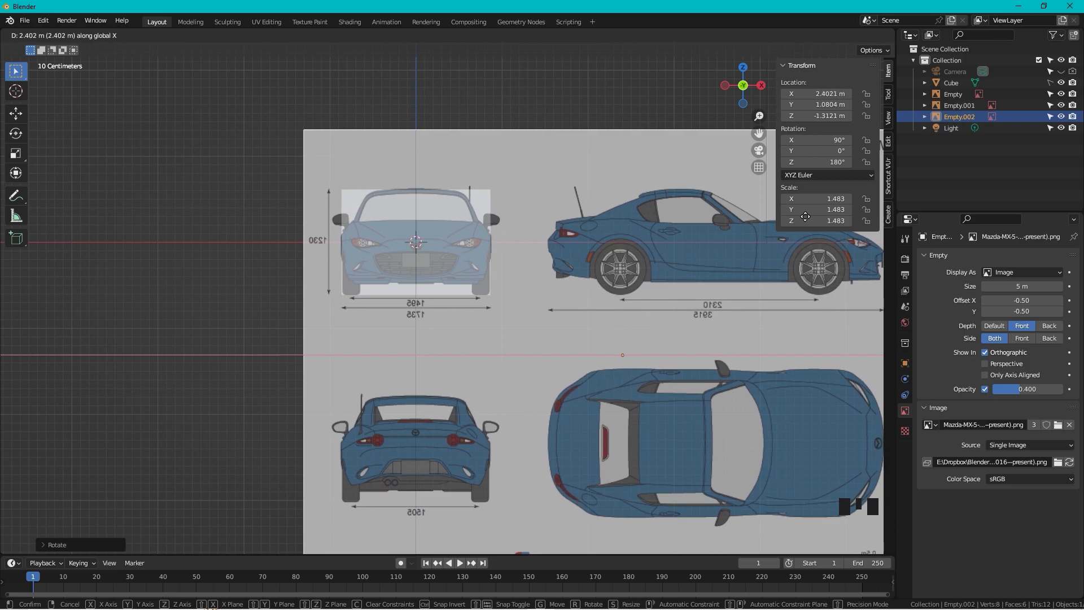
pyautogui.scroll(3)
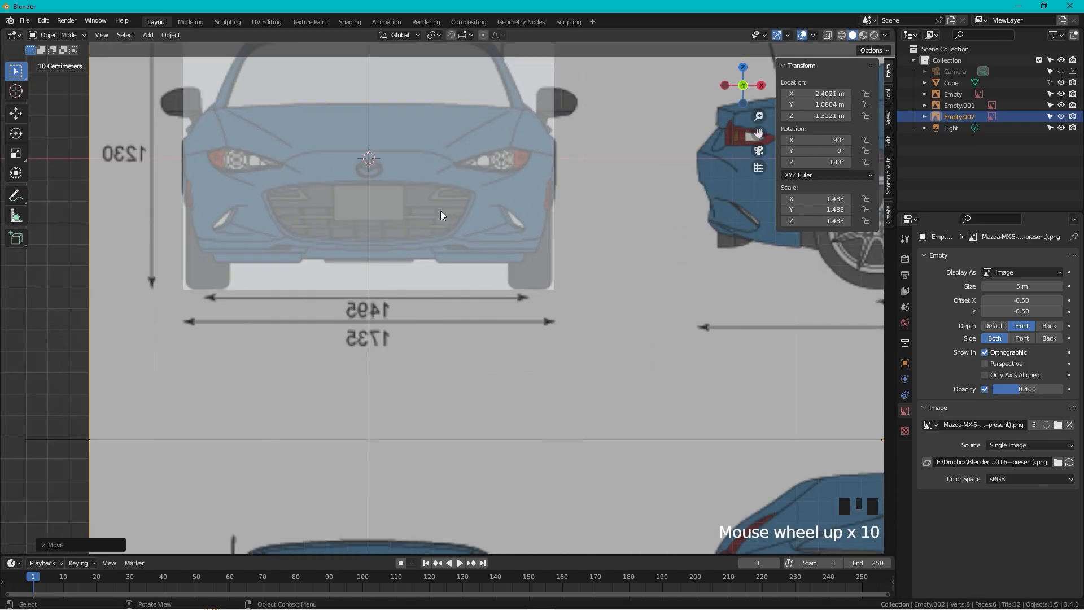
pyautogui.scroll(3)
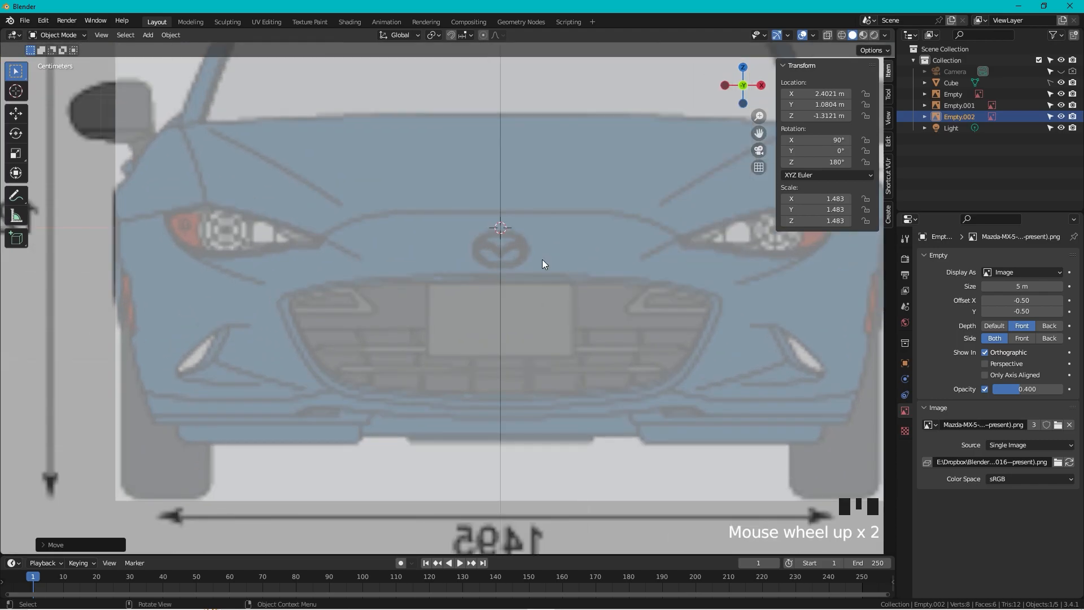
pyautogui.press('g')
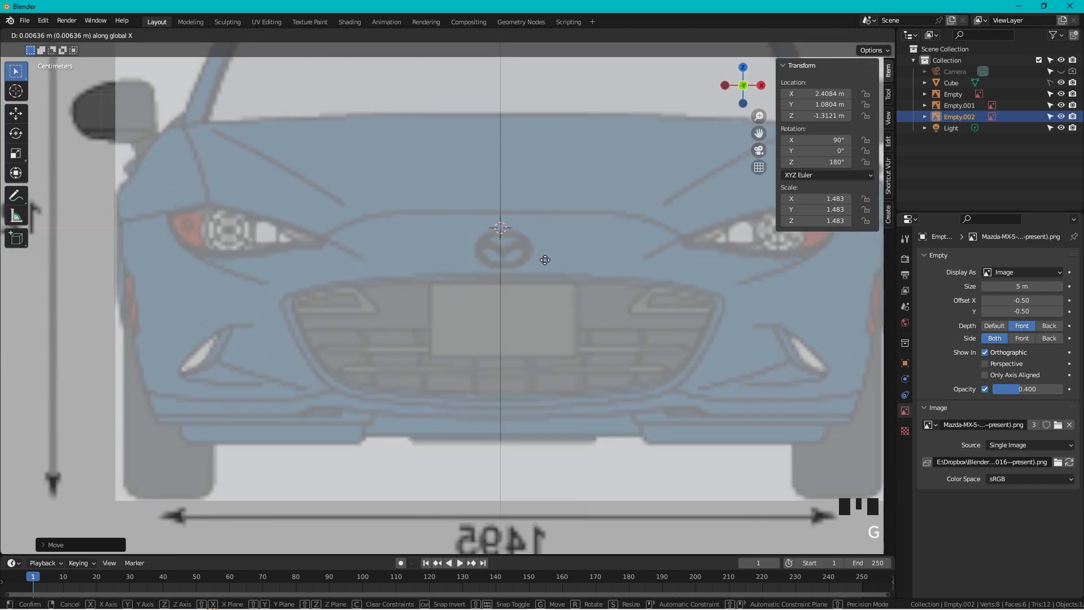
pyautogui.scroll(-3)
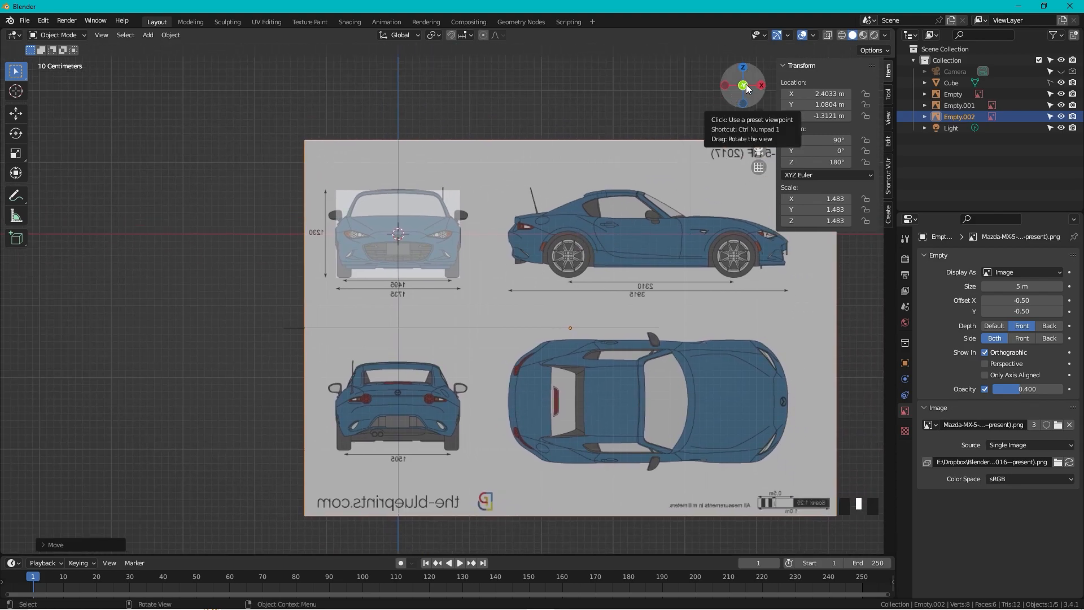
# Set the front-view copy to show from one side only, then duplicate it for the rear view
pyautogui.click(724, 85)
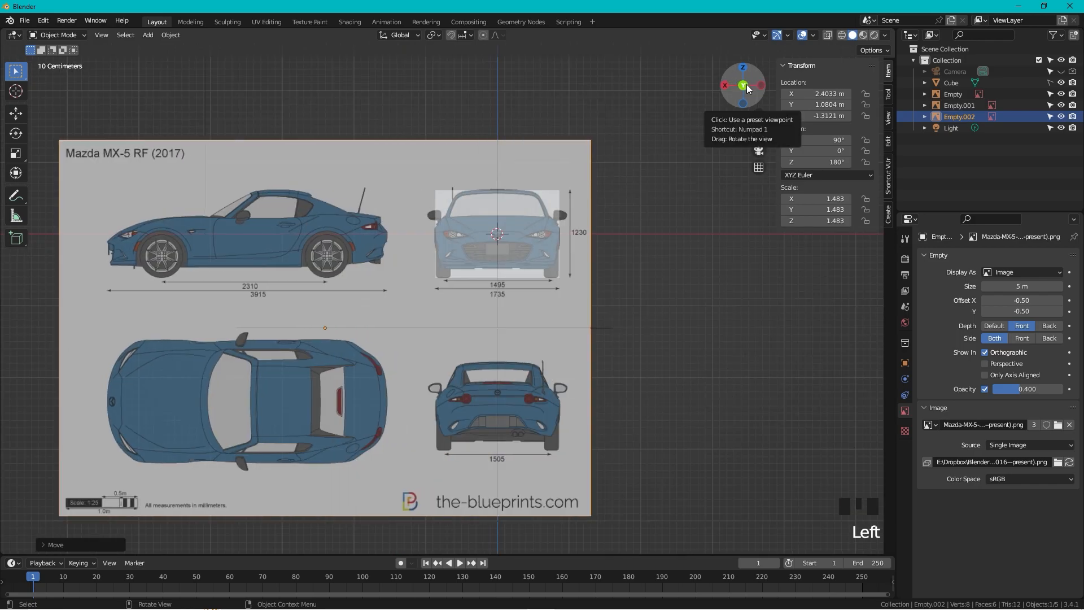
pyautogui.click(743, 85)
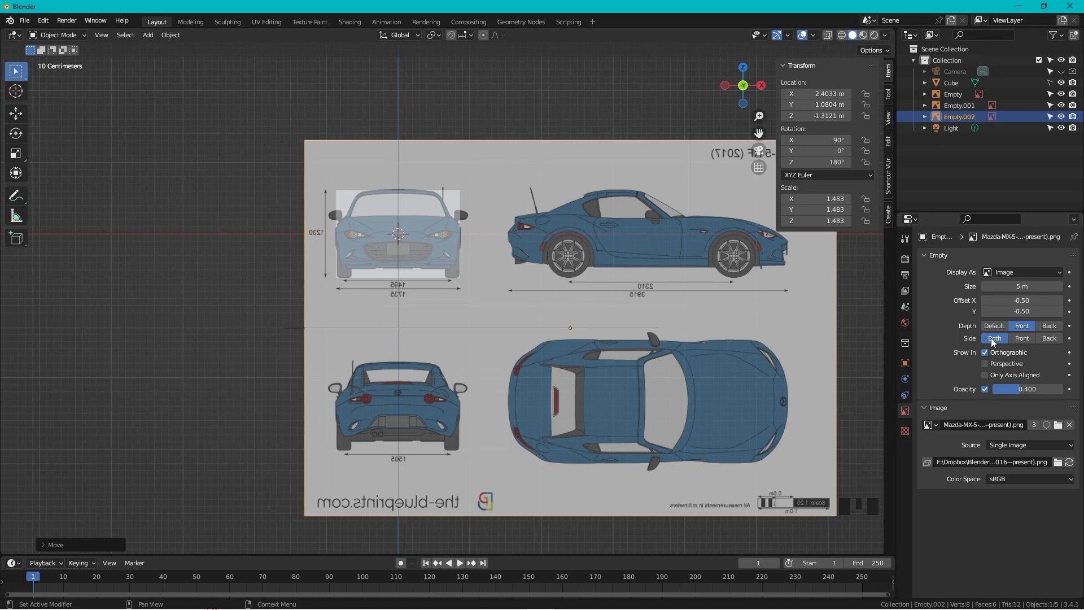
pyautogui.click(1021, 337)
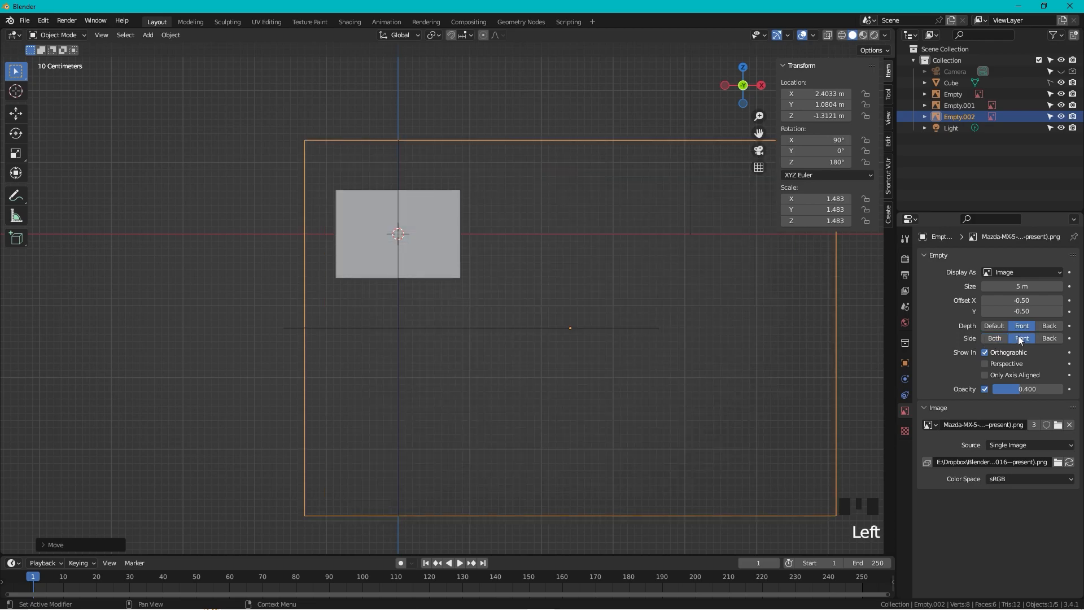
pyautogui.moveTo(1049, 337)
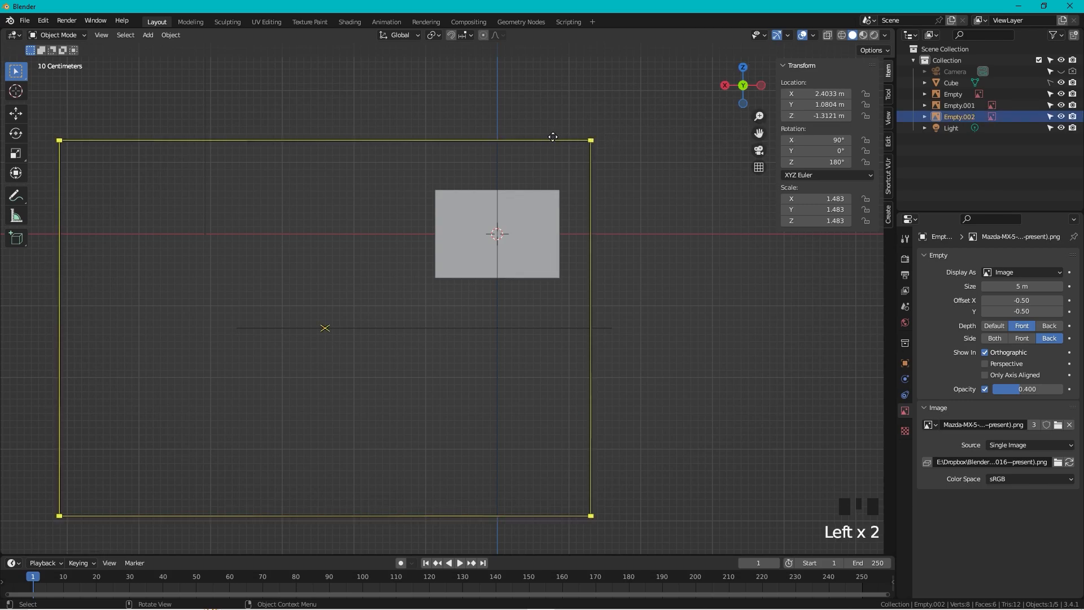
pyautogui.press('shift+d')
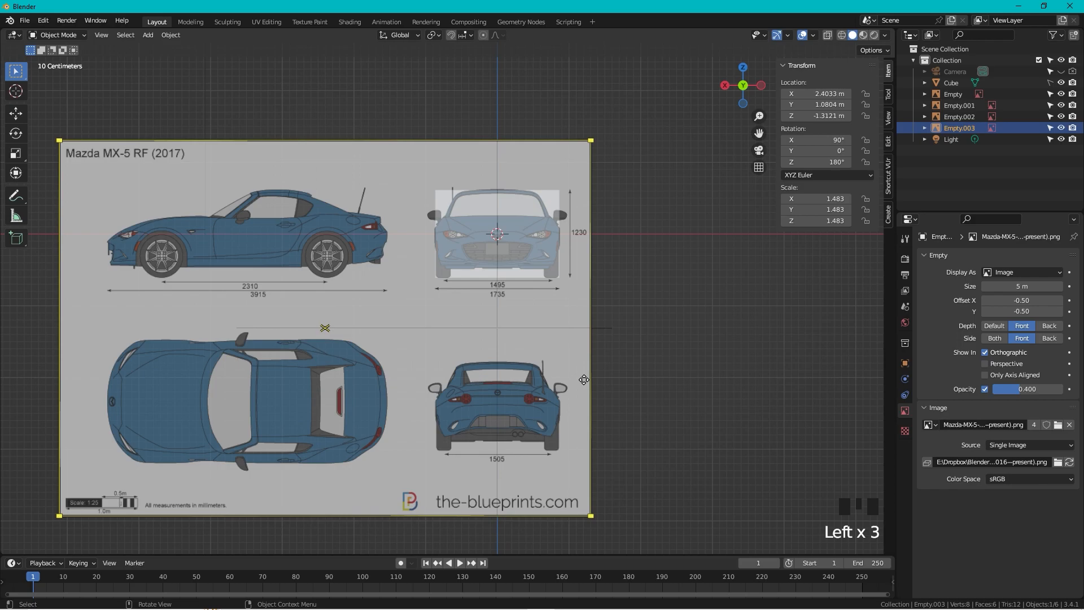
# Move Empty.003 until its rear-view car overlays the blueprint's back view
pyautogui.press('g')
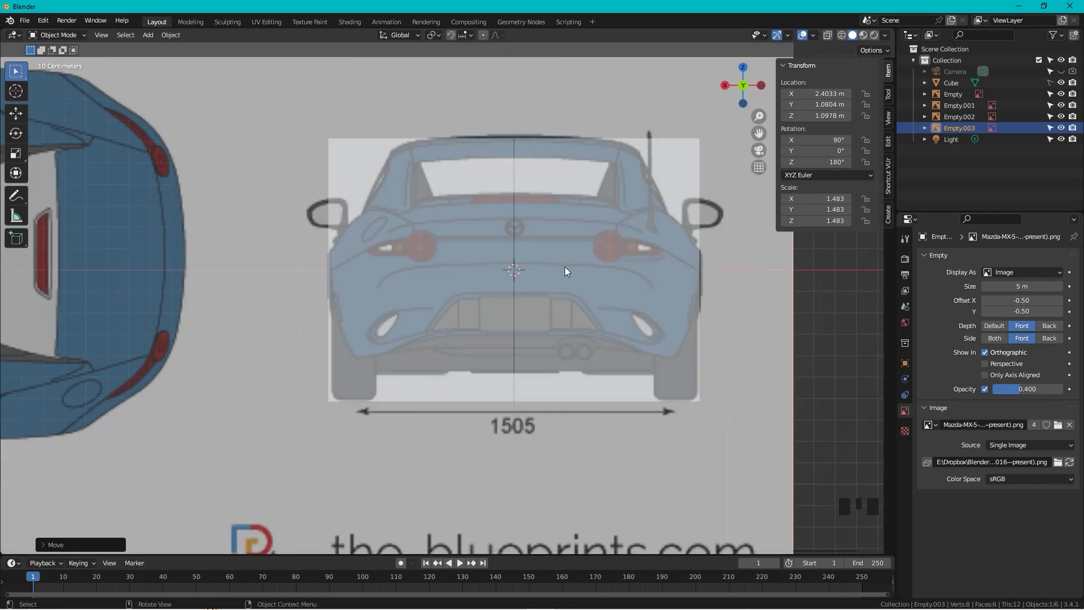
pyautogui.press('g')
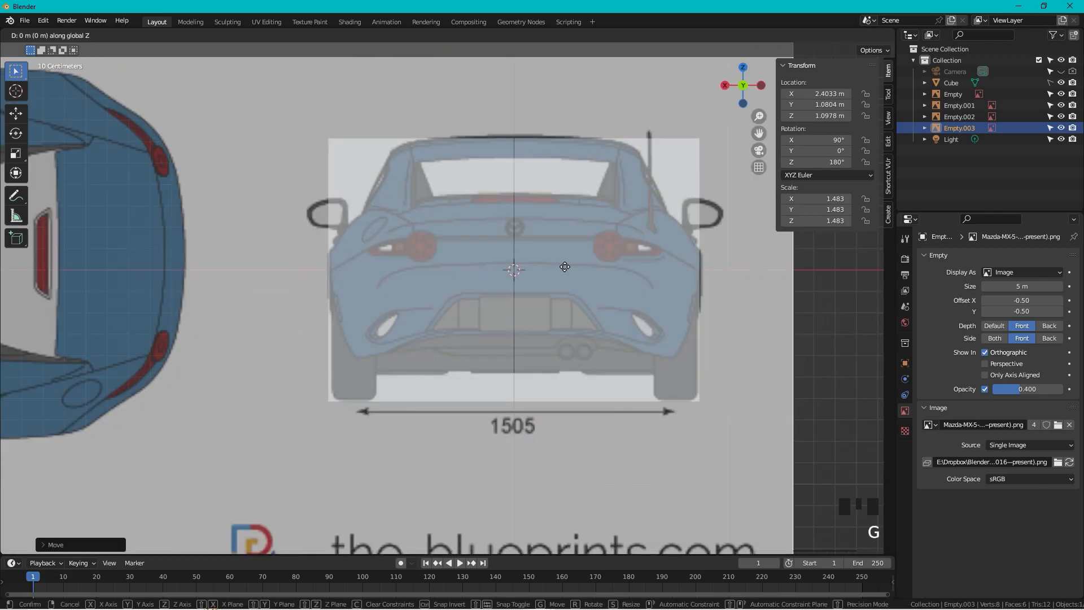
pyautogui.moveTo(566, 267)
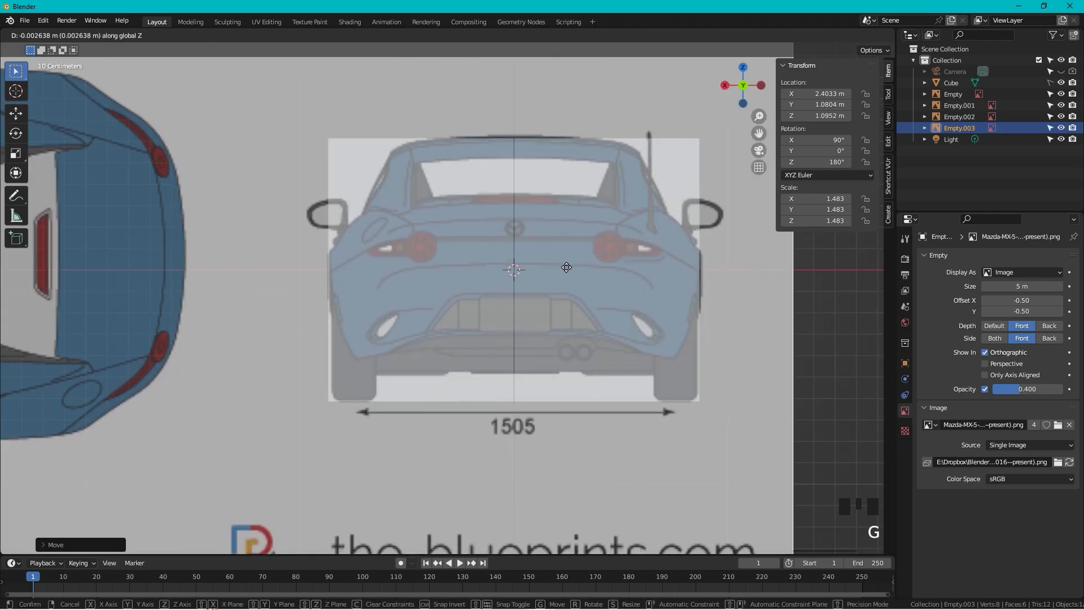
pyautogui.moveTo(567, 269)
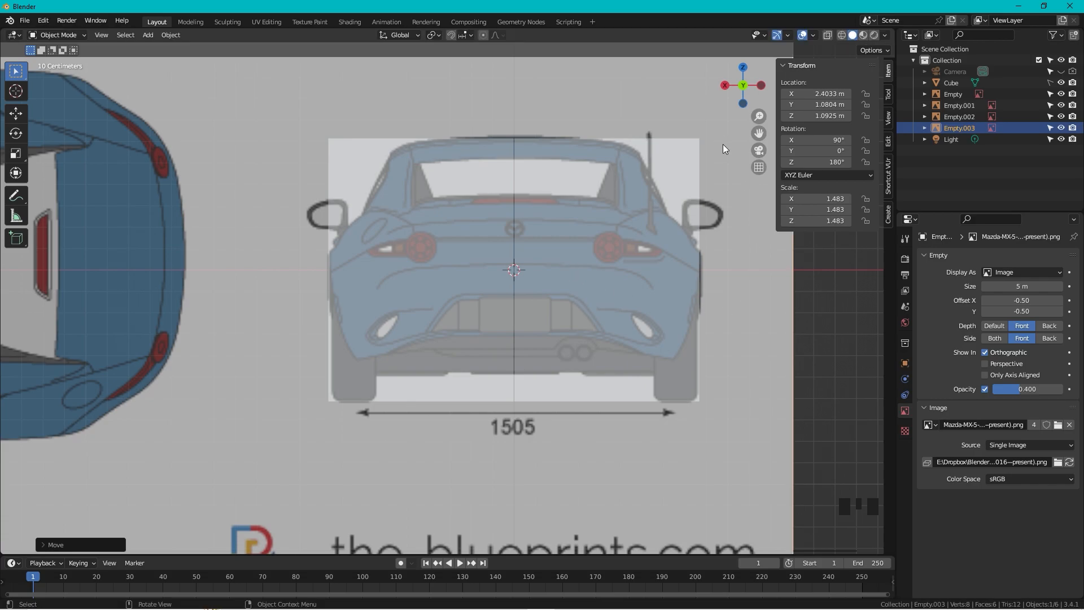
pyautogui.moveTo(608, 132)
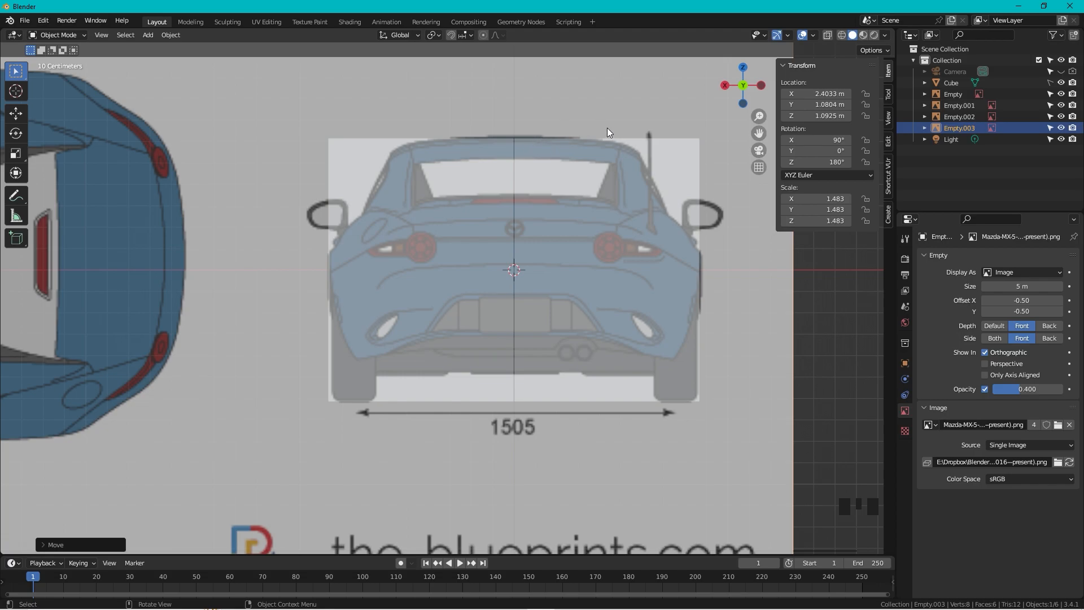
pyautogui.moveTo(675, 404)
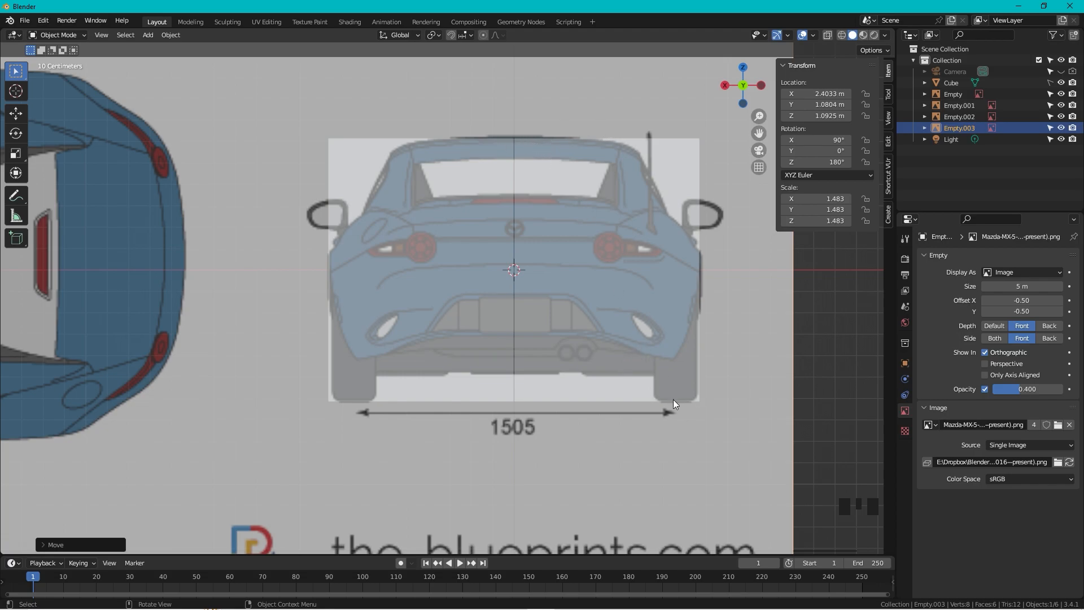
pyautogui.moveTo(728, 217)
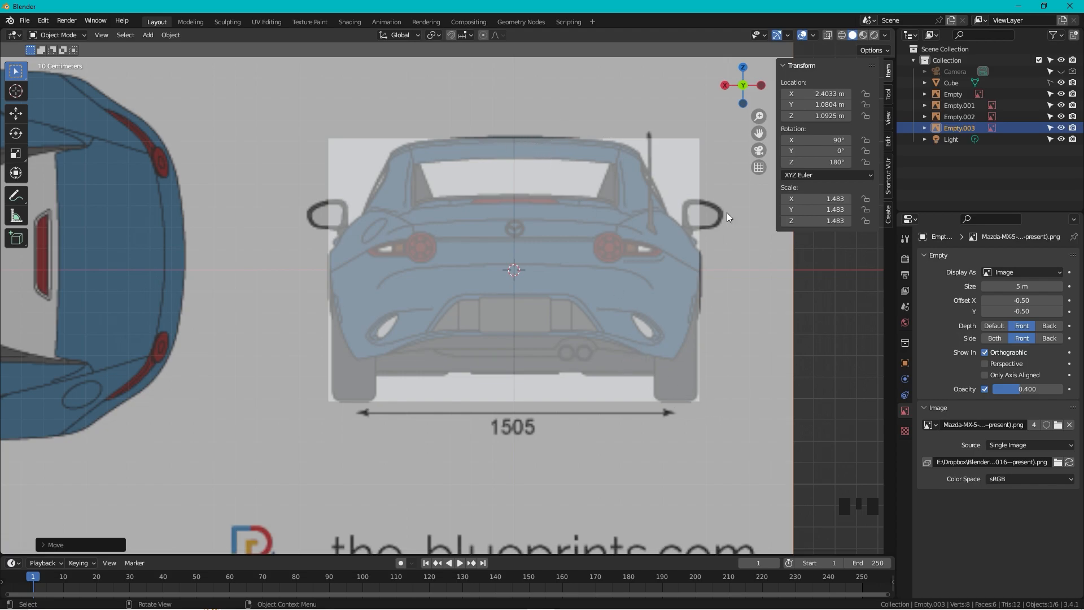
pyautogui.moveTo(698, 208)
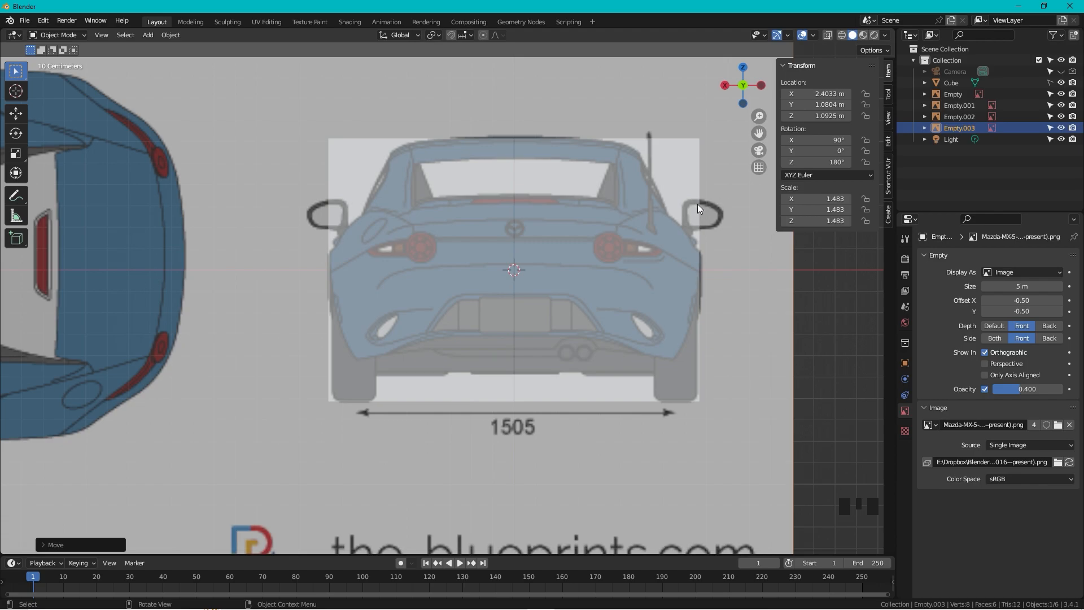
pyautogui.moveTo(738, 195)
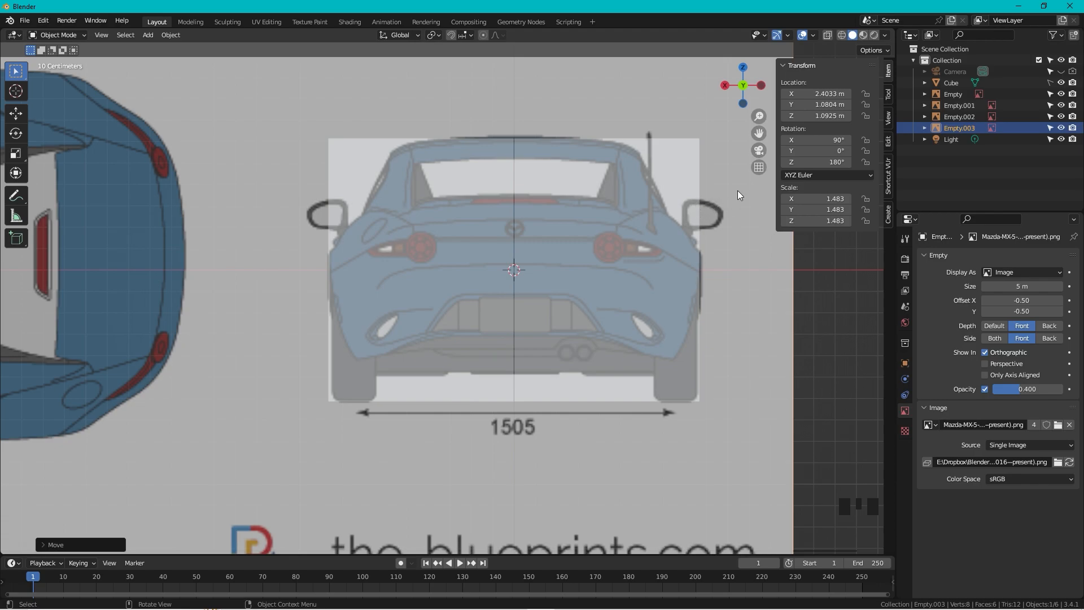
pyautogui.moveTo(737, 218)
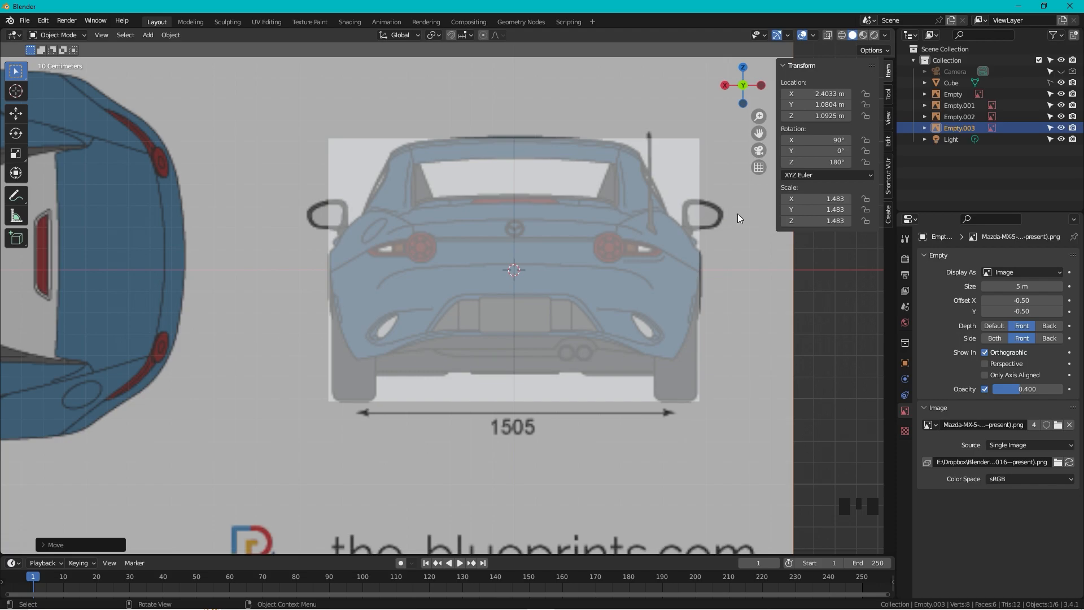
pyautogui.moveTo(708, 211)
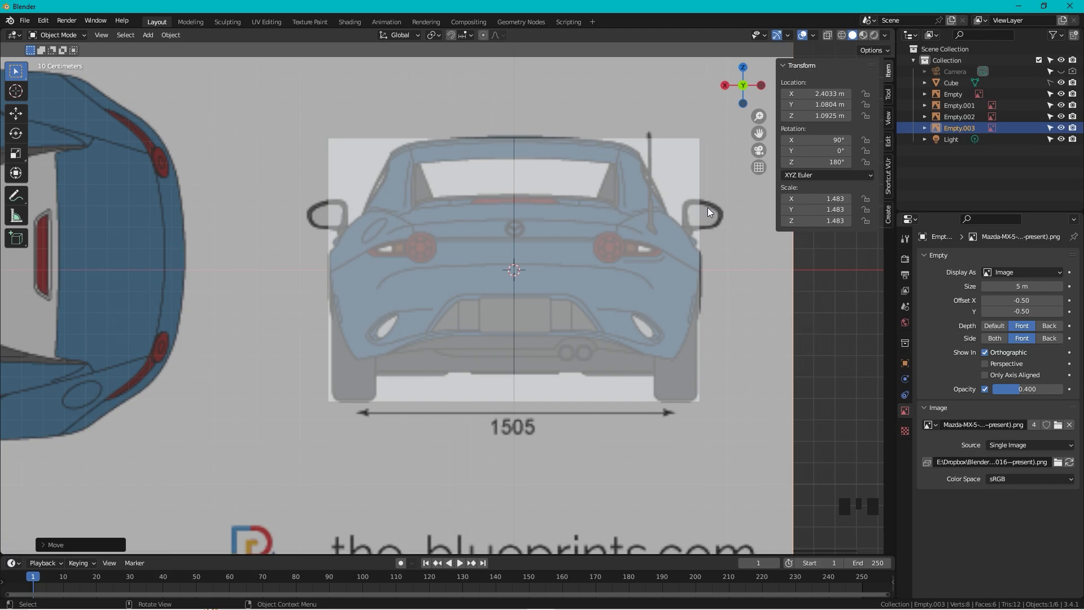
pyautogui.scroll(-3)
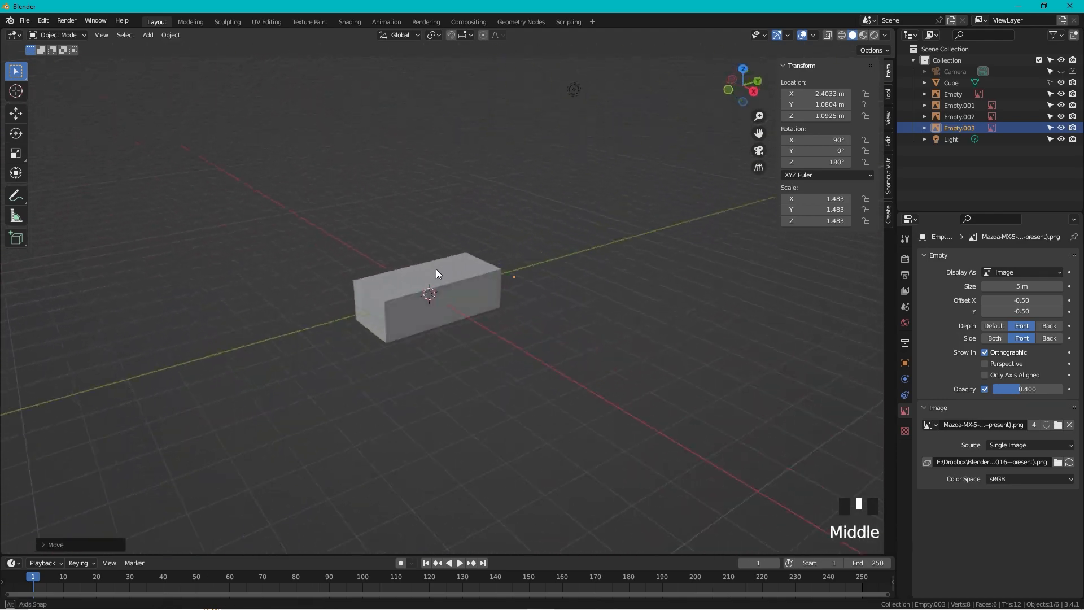
# Switch to a straight side-on view and hide the Cube in the Outliner
pyautogui.scroll(3)
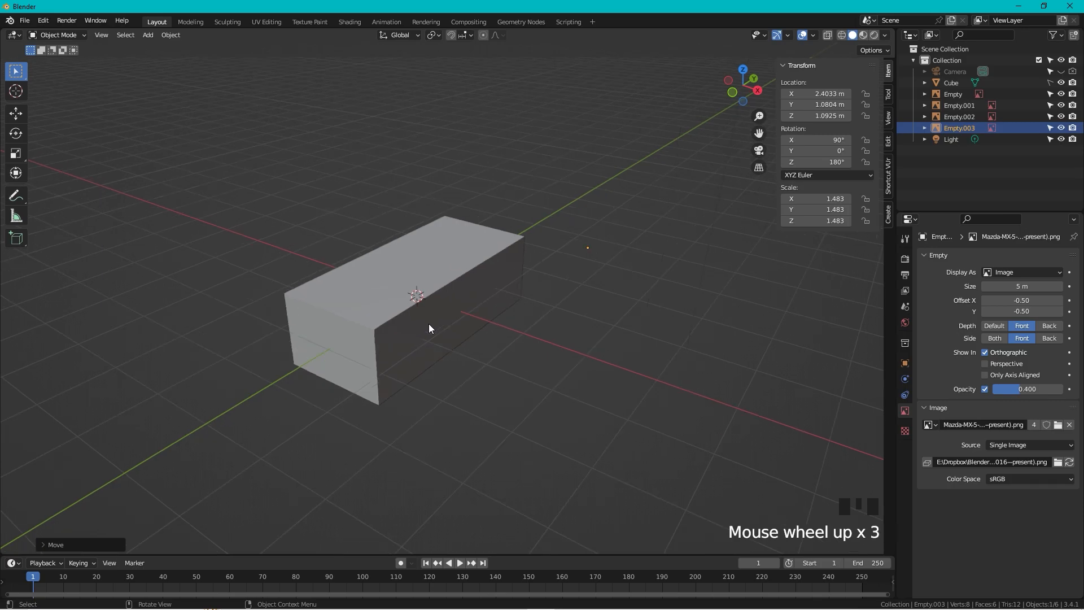
pyautogui.click(726, 85)
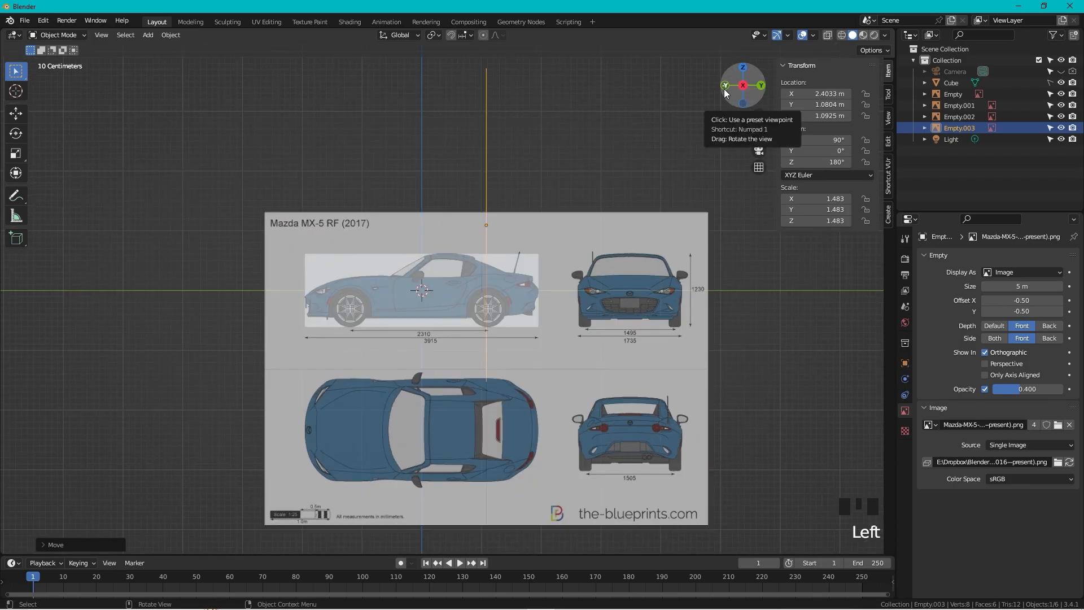
pyautogui.click(725, 85)
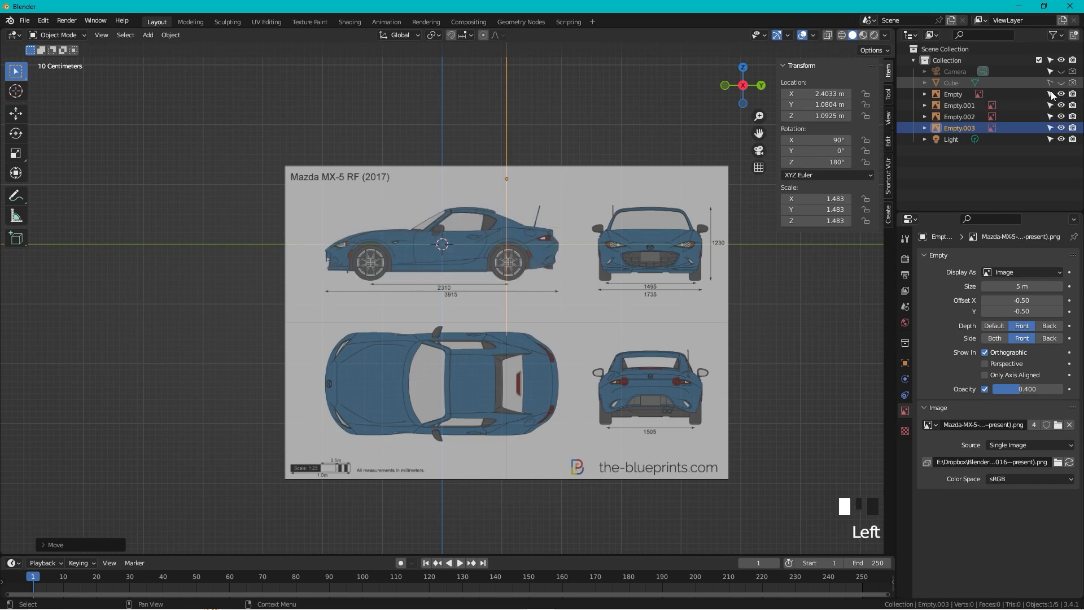
# Rename the reference empties side, top, front and back and select all four
pyautogui.scroll(3)
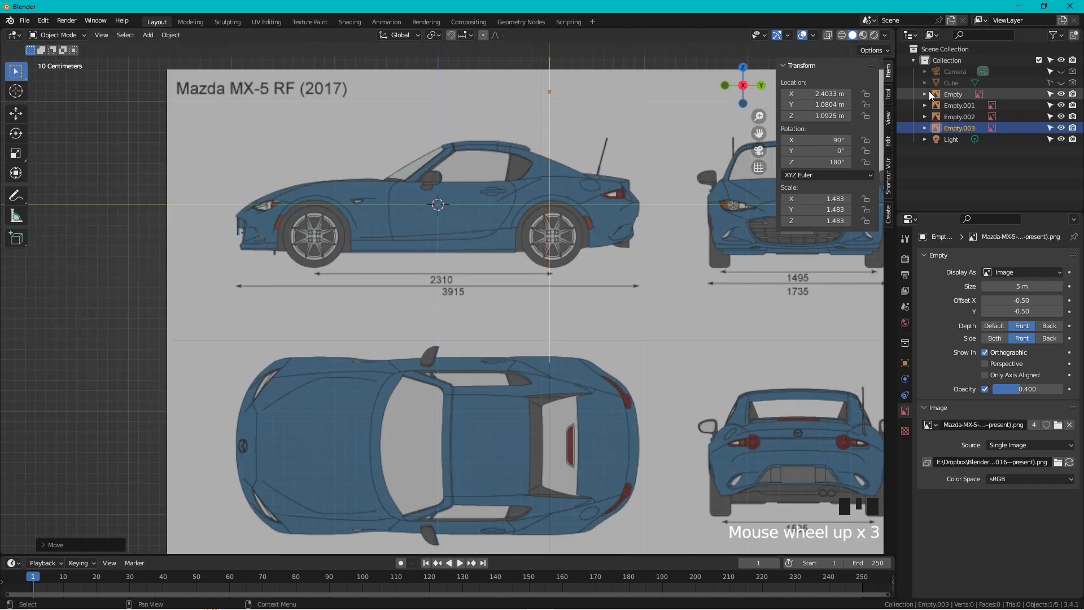
pyautogui.click(954, 94)
pyautogui.write('side')
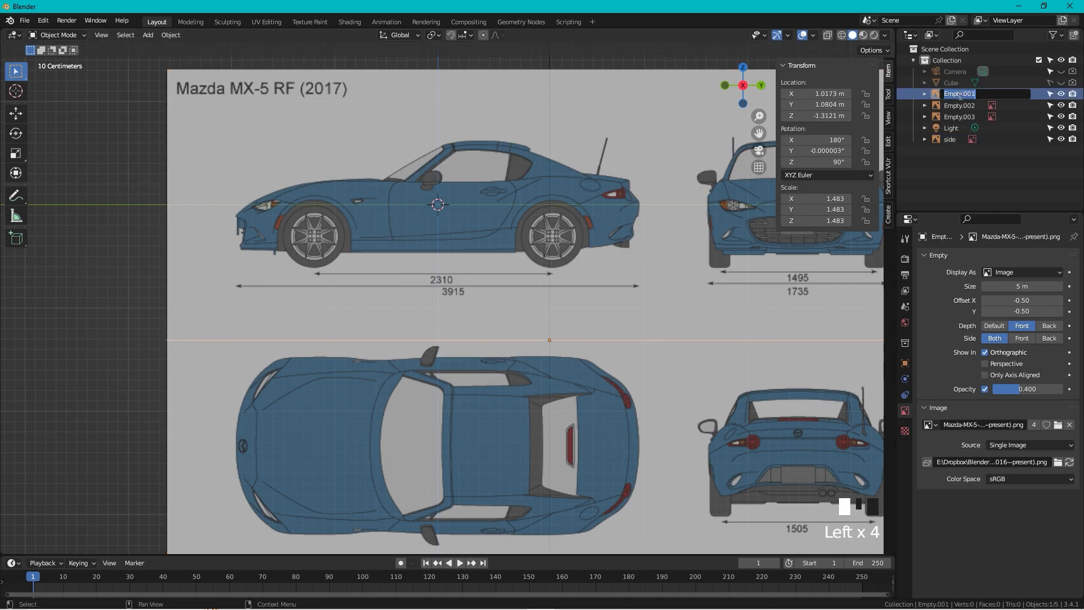
pyautogui.click(959, 94)
pyautogui.write('front')
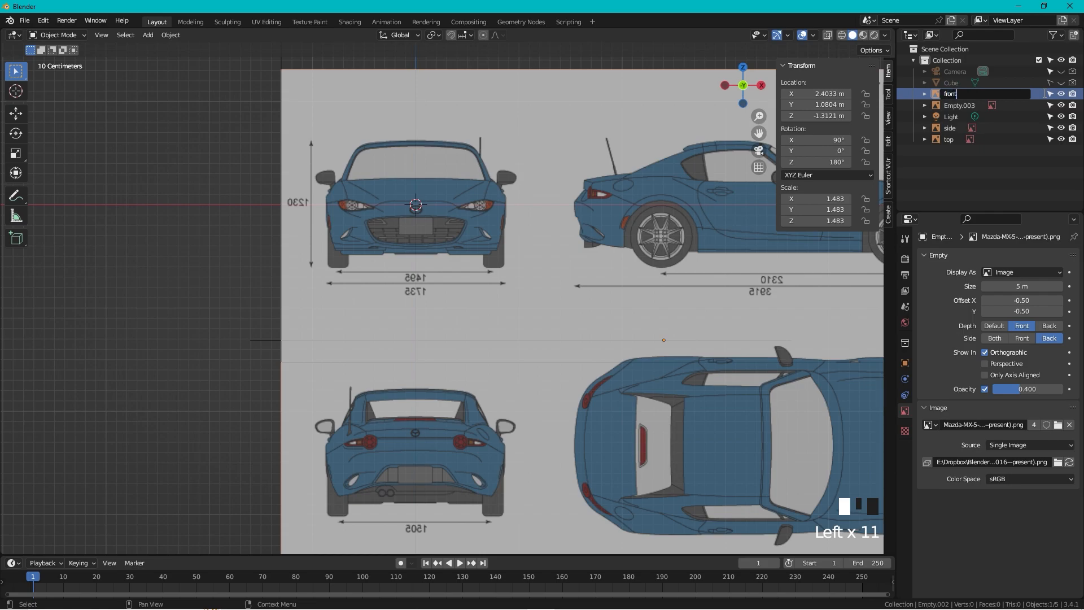
pyautogui.click(959, 94)
pyautogui.write('back')
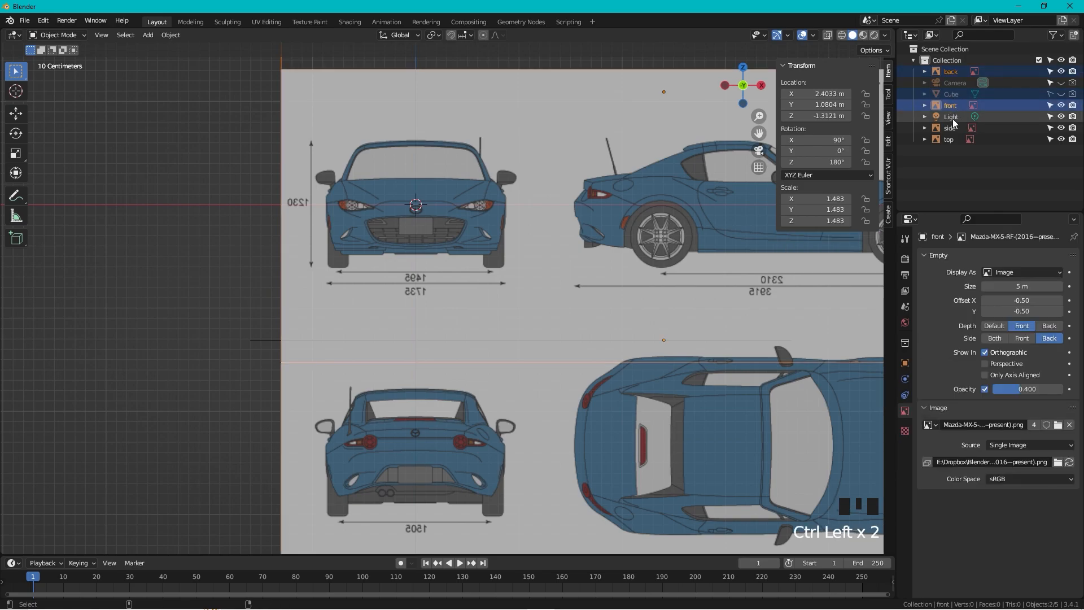
pyautogui.click(948, 139)
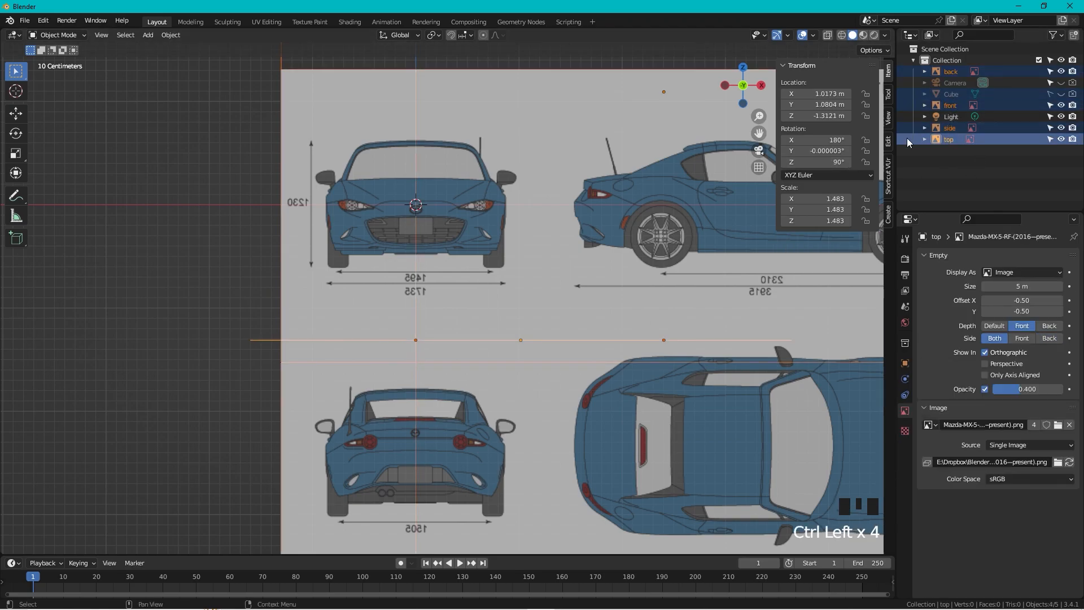
# Move the four empties into a new collection named 'ref'
pyautogui.press('m')
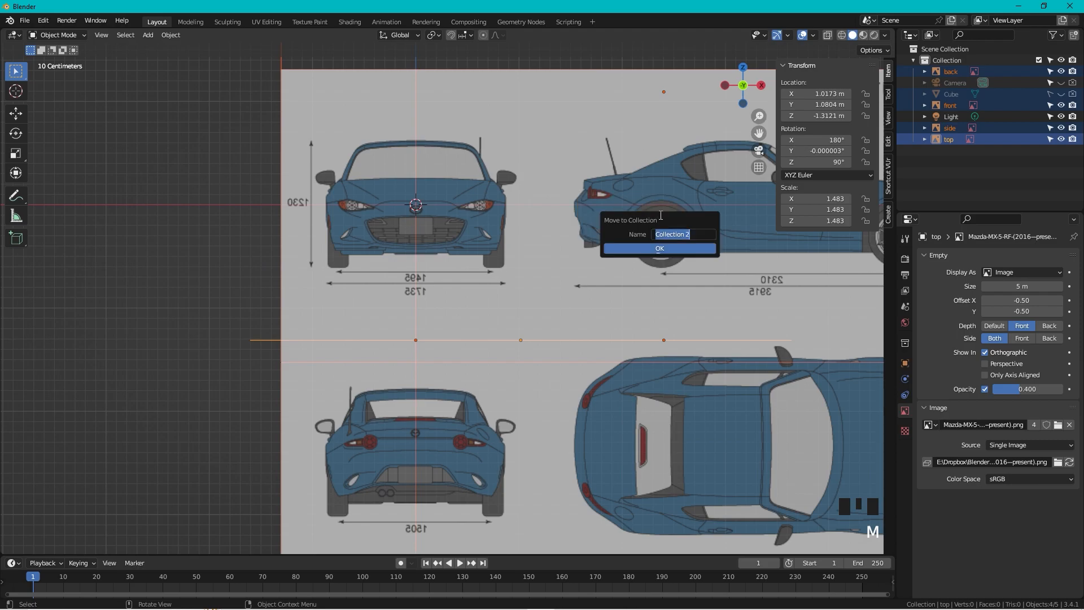
pyautogui.write('ref')
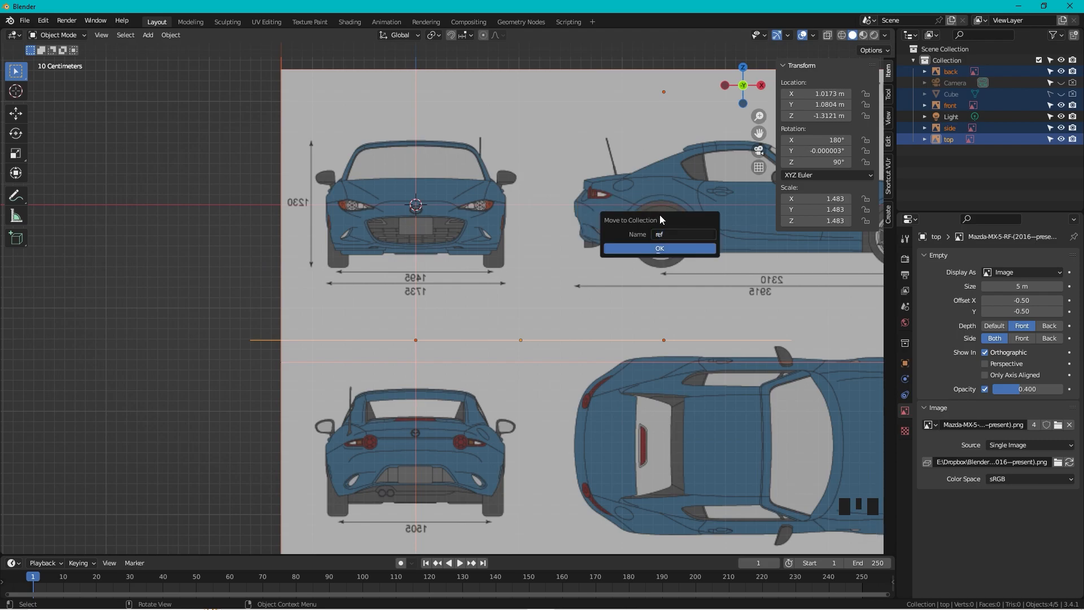
pyautogui.click(657, 248)
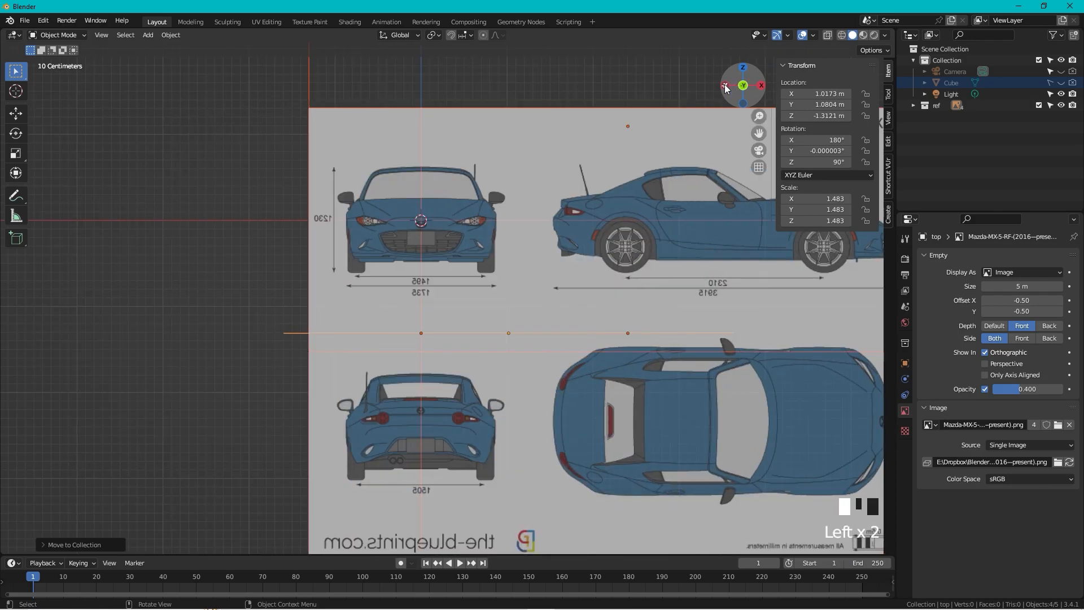
# Enter Edit Mode on the car body mesh and position the window edges from above
pyautogui.press('Tab')
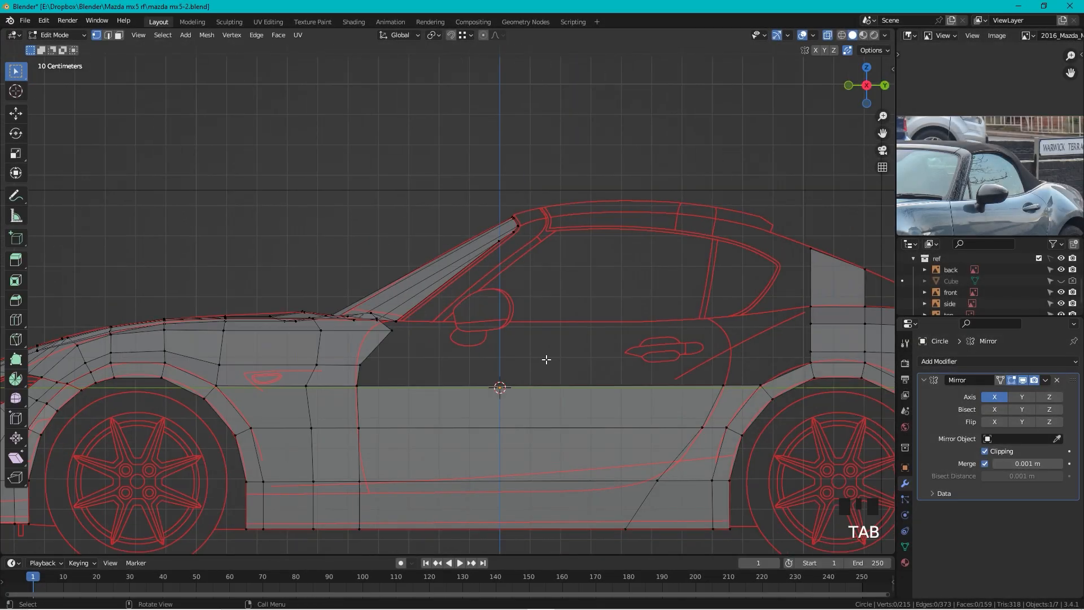
pyautogui.scroll(3)
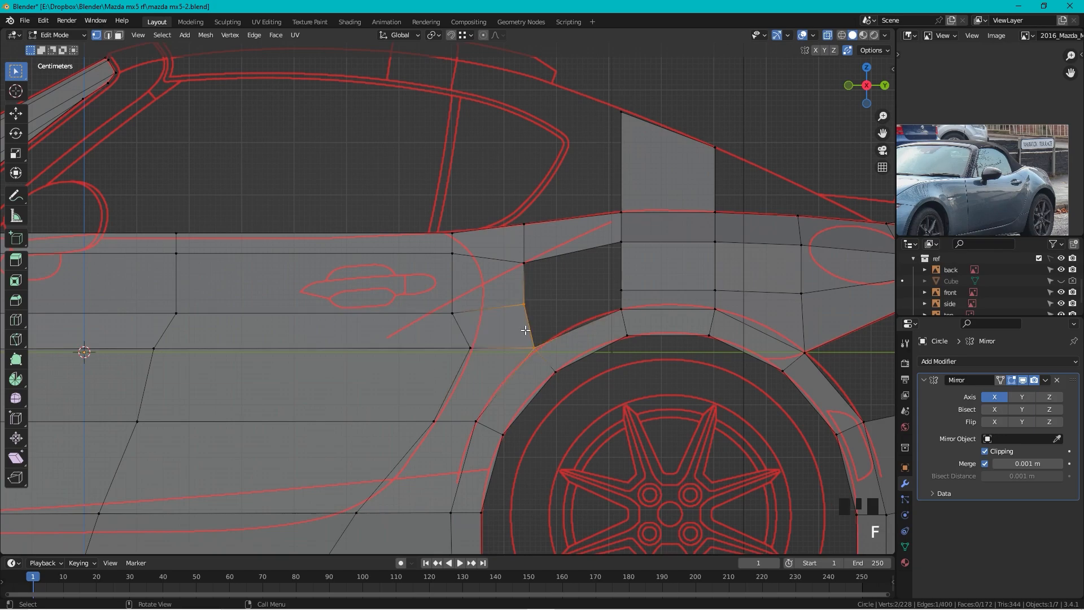
pyautogui.scroll(3)
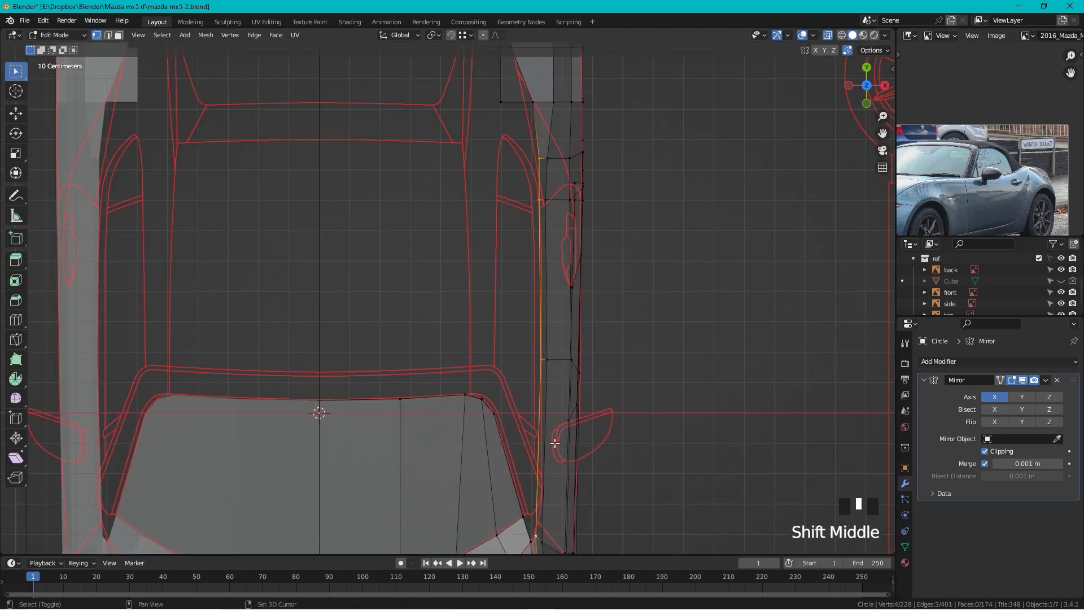
pyautogui.press('g')
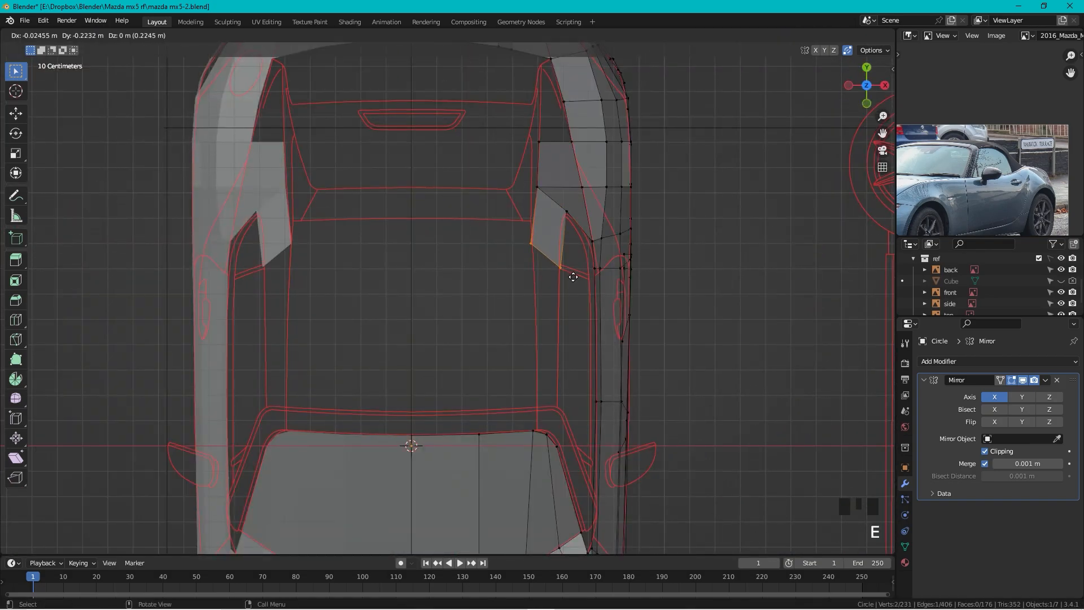
# Extrude the side-window top edges into a roof strip and add an edge loop across it
pyautogui.press('g')
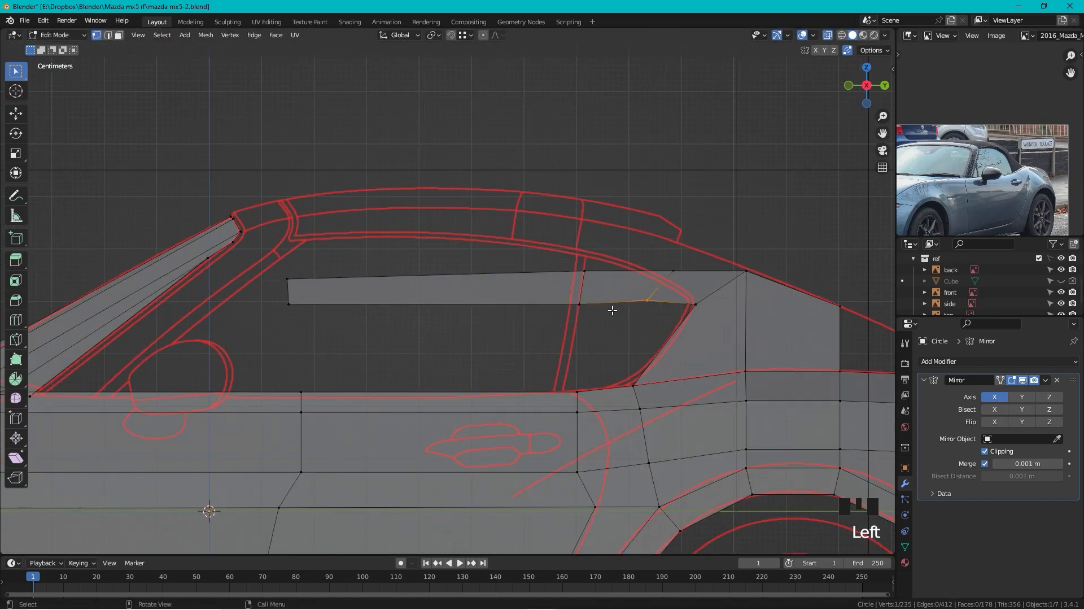
pyautogui.press('ctrl+r')
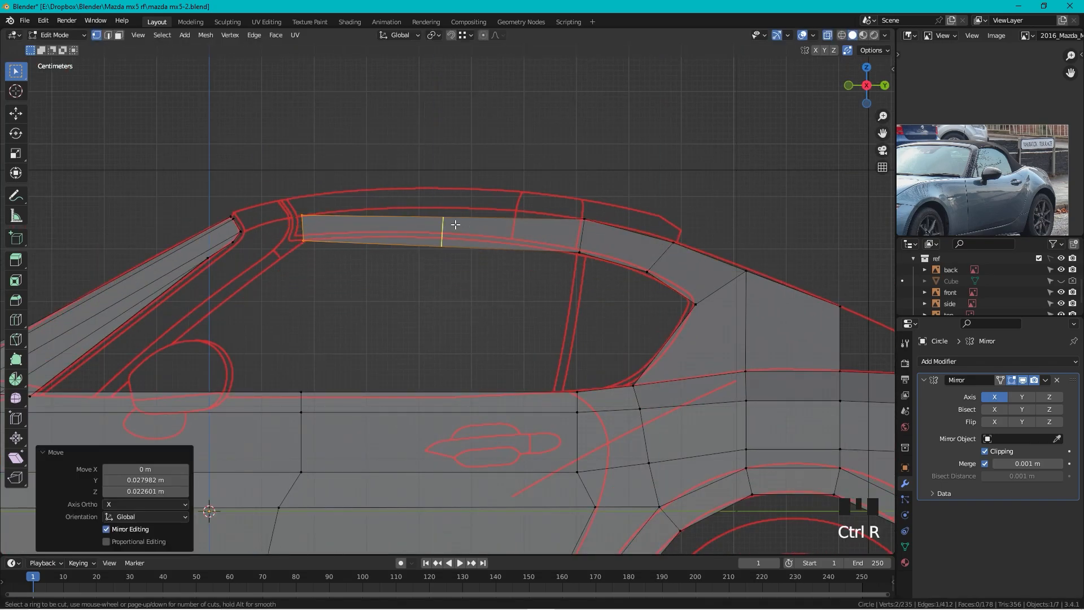